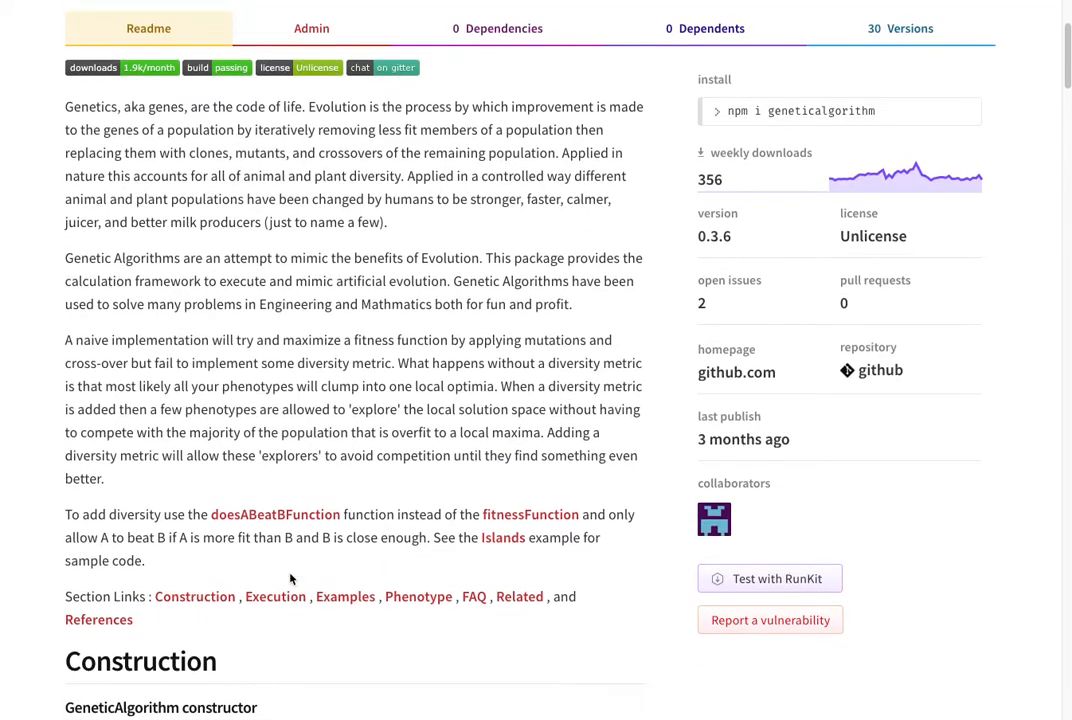
Scroll the geneticalgorithm README down to the Examples section.
{"action": "scroll", "scroll_direction": "down", "scroll_amount": 3}
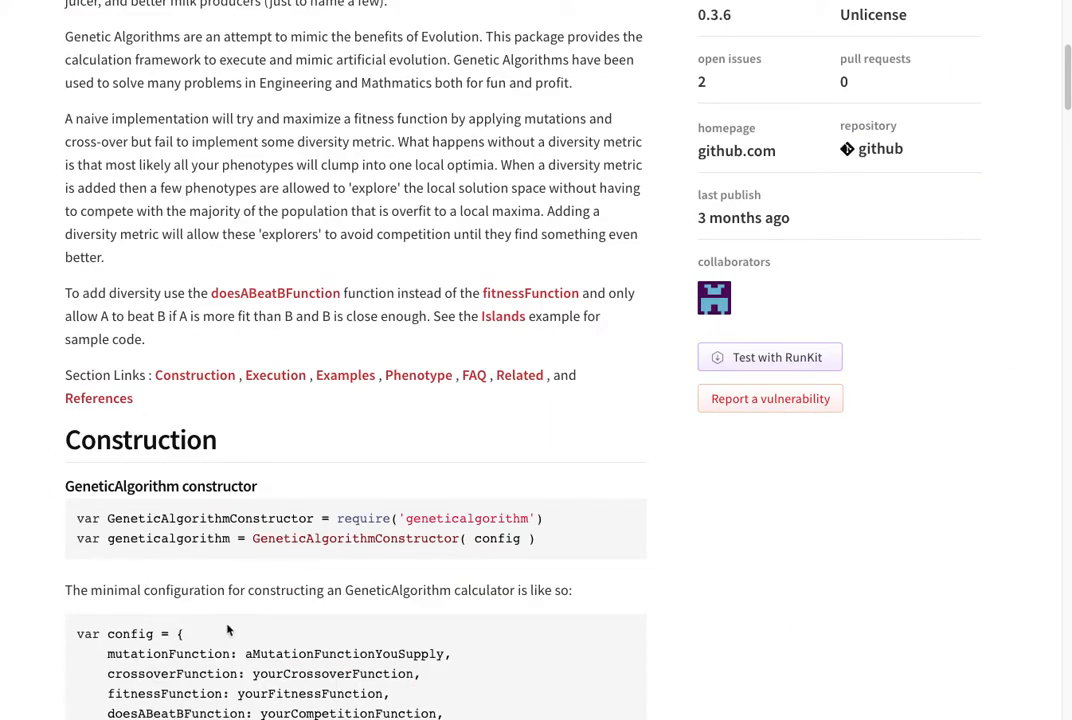
{"action": "scroll", "scroll_direction": "down", "scroll_amount": 3}
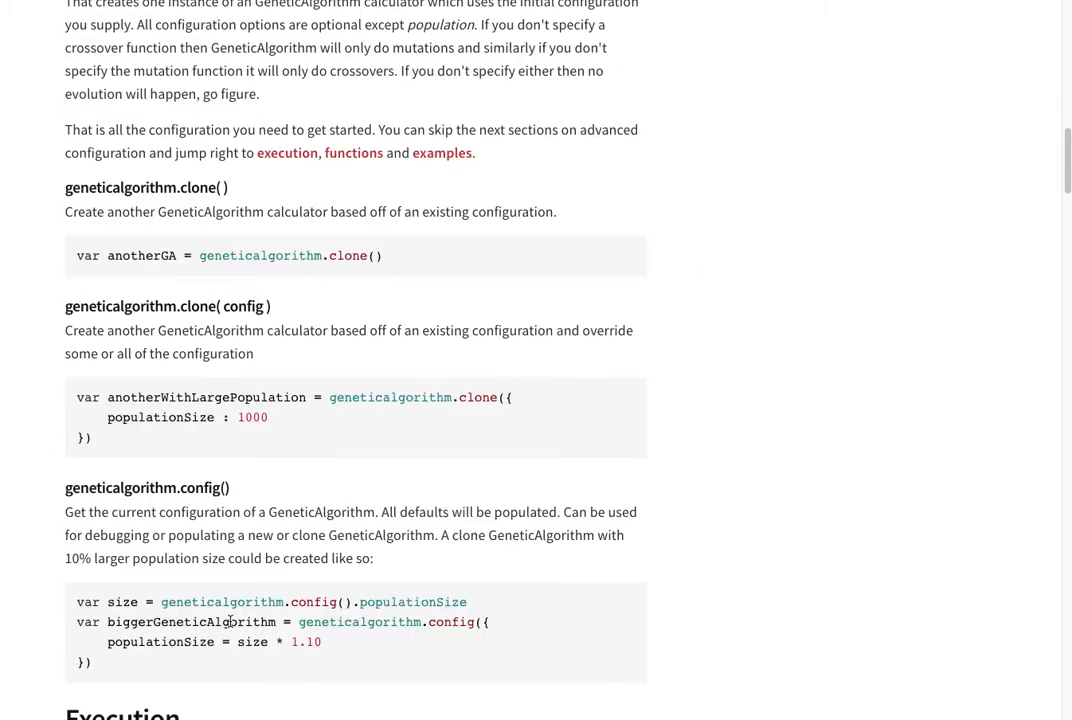
{"action": "scroll", "scroll_direction": "up", "scroll_amount": 3}
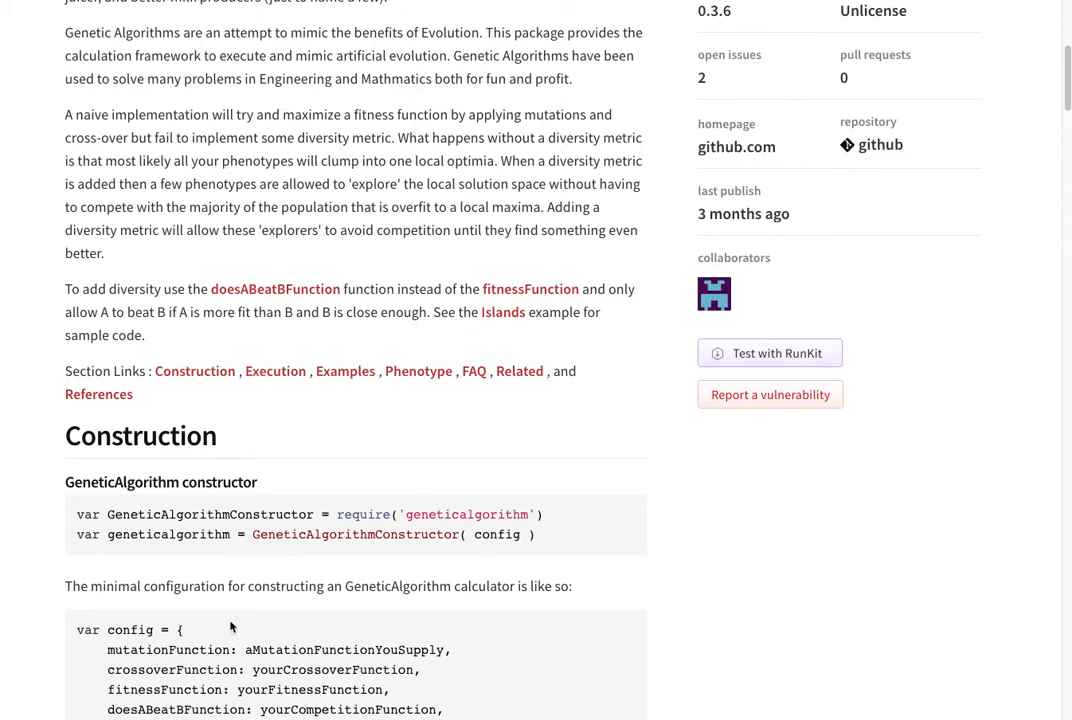
{"action": "mouse_move", "coordinate": [344, 370]}
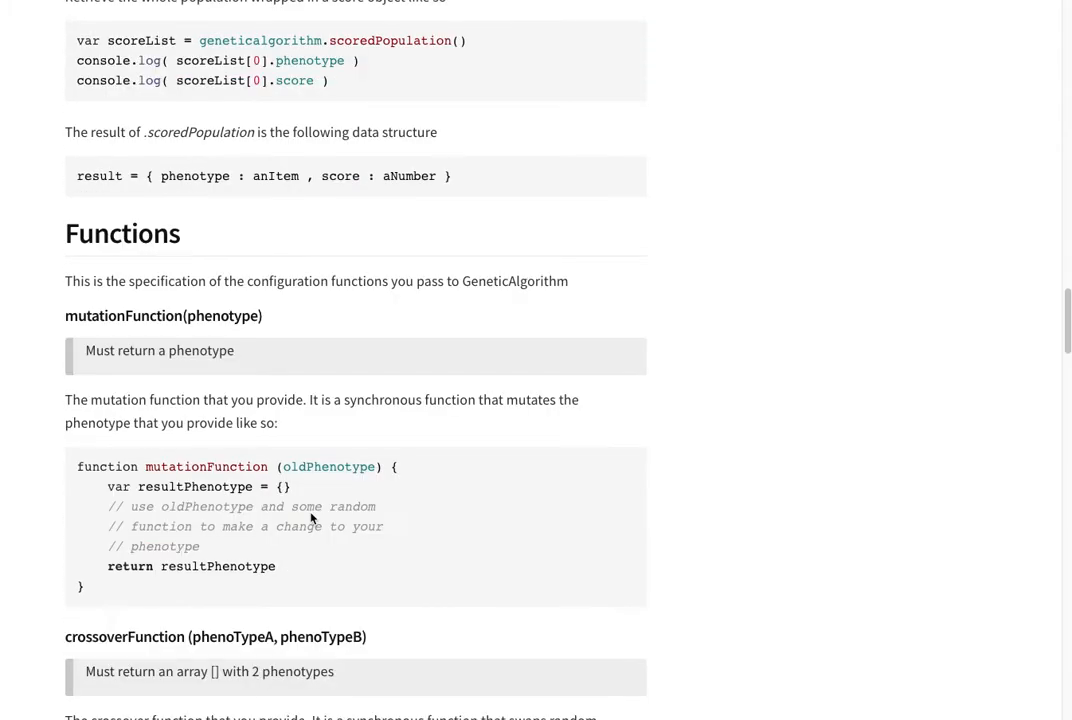
{"action": "scroll", "scroll_direction": "down", "scroll_amount": 3}
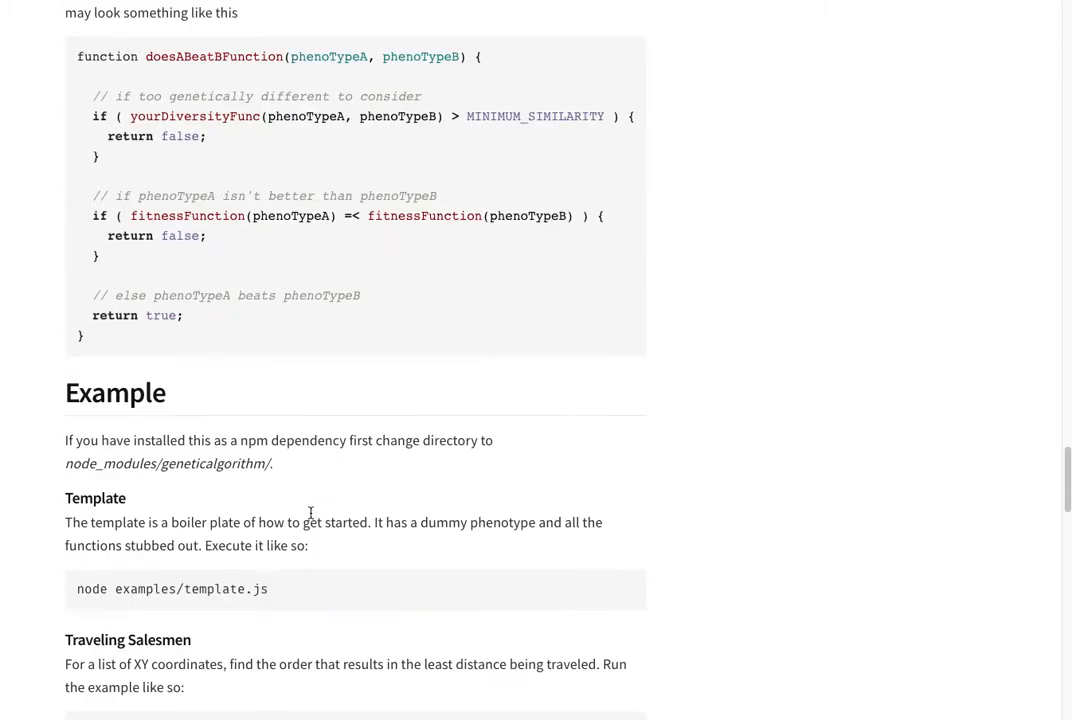
{"action": "scroll", "scroll_direction": "down", "scroll_amount": 3}
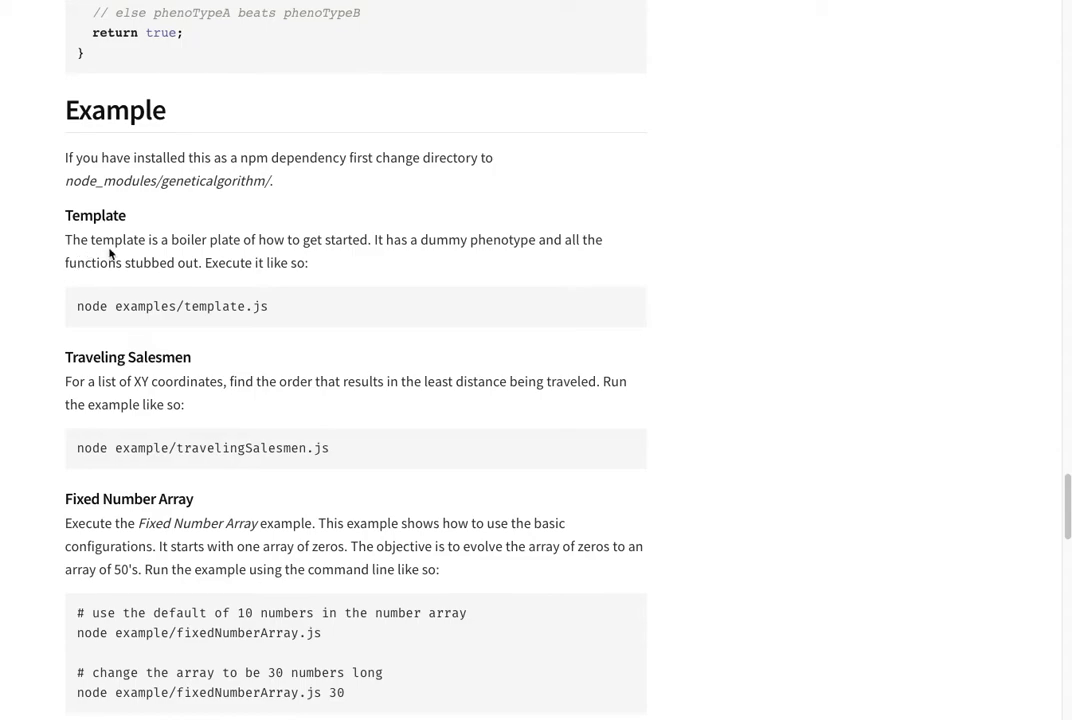
{"action": "mouse_move", "coordinate": [228, 504]}
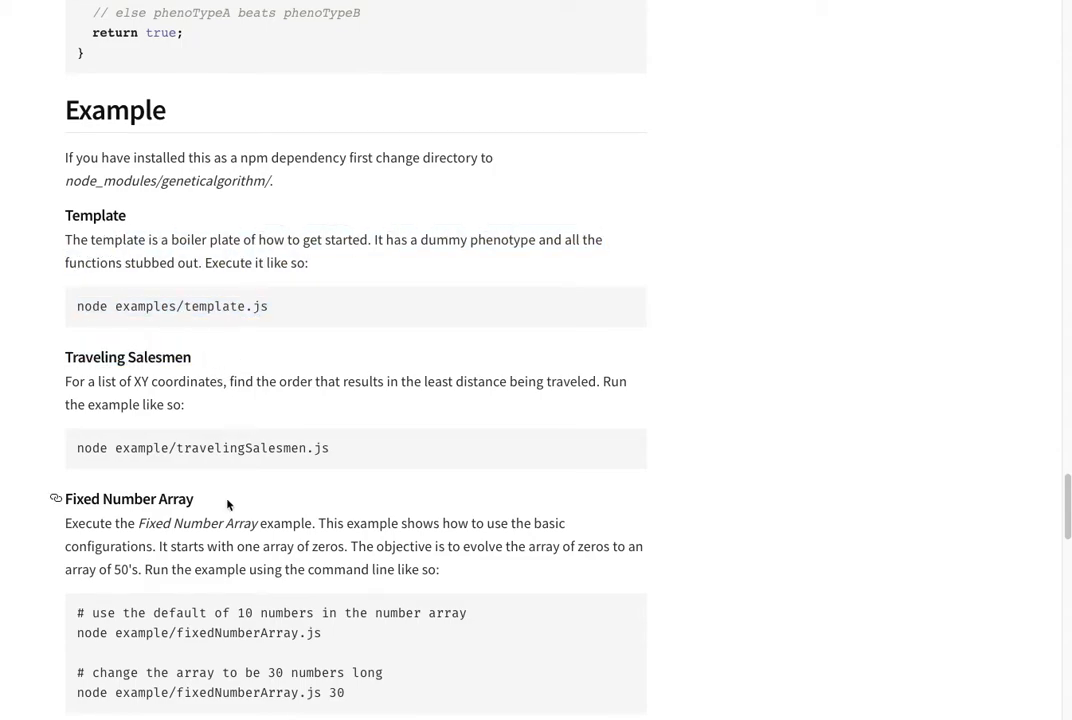
{"action": "scroll", "scroll_direction": "down", "scroll_amount": 3}
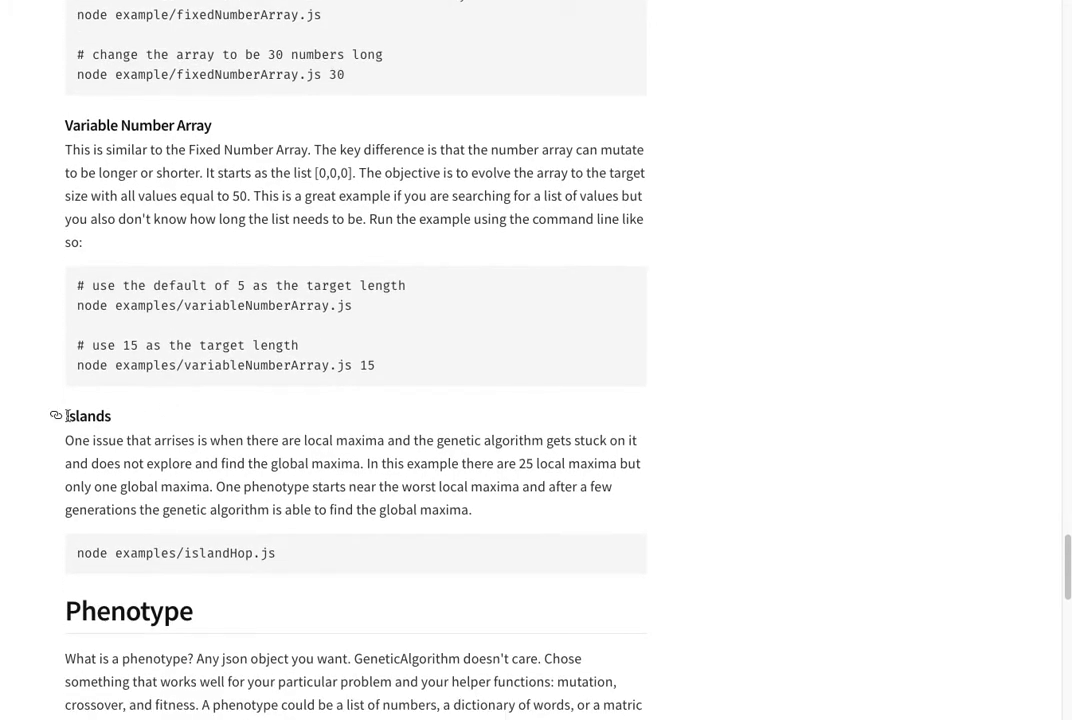
Highlight the Islands example description with its node examples/islandHop.js command.
{"action": "left_click_drag", "start_coordinate": [66, 414], "coordinate": [354, 510]}
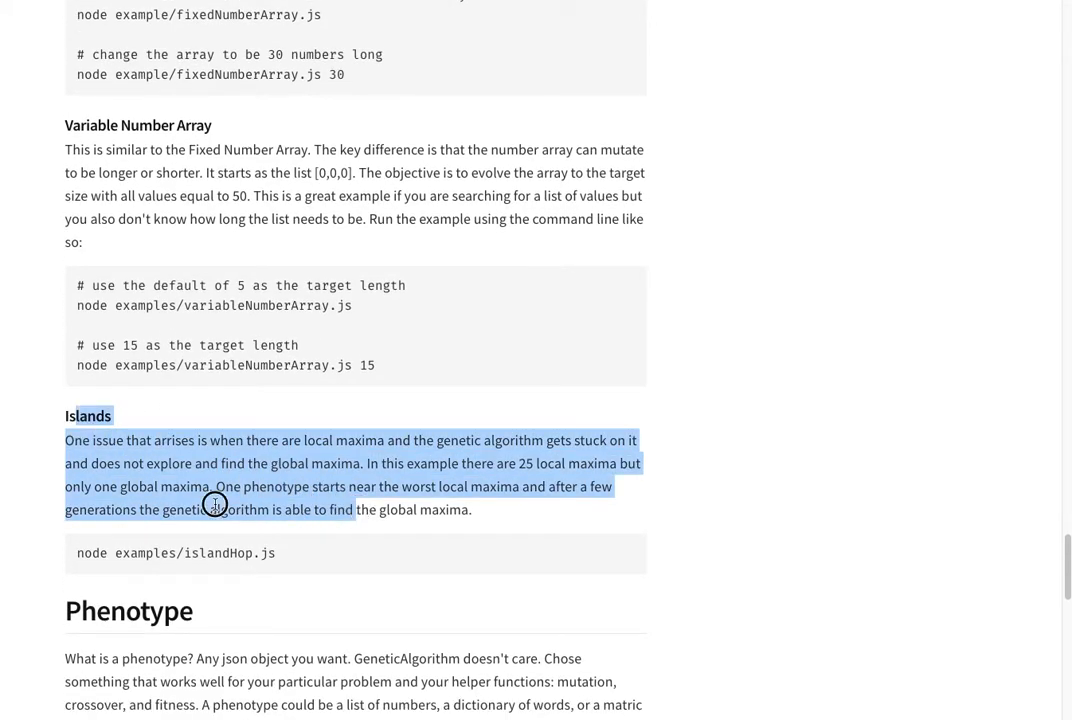
{"action": "left_click", "coordinate": [278, 552]}
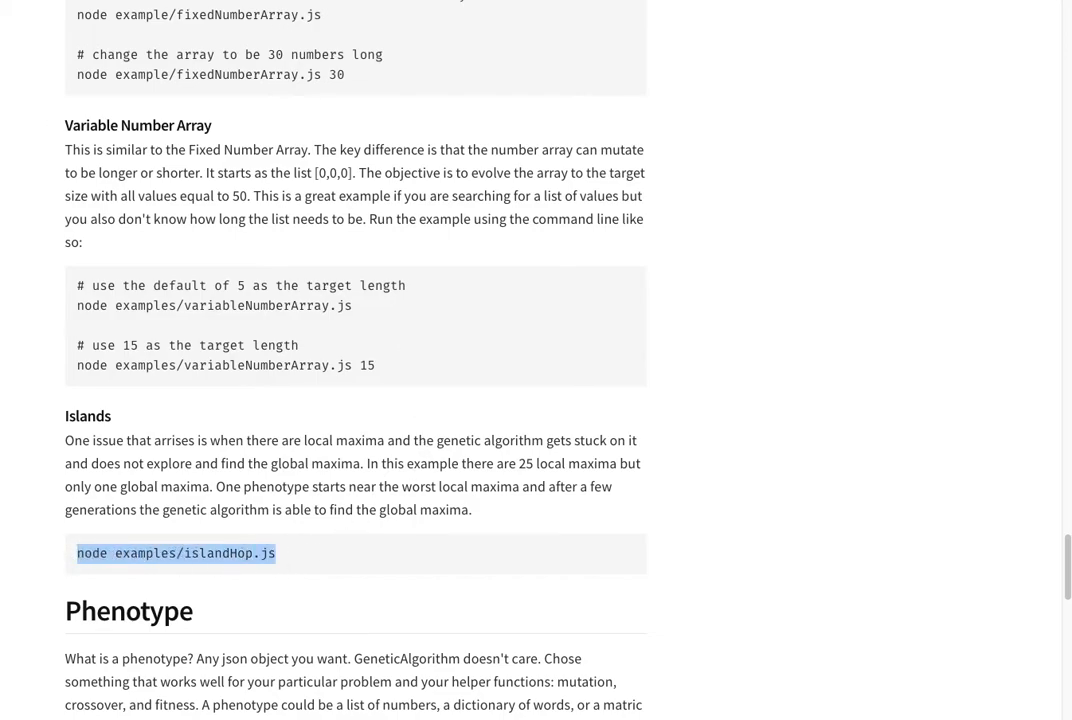
Bring up the Island Hop demo and reset the frogs to their starting island.
{"action": "left_click", "coordinate": [176, 552]}
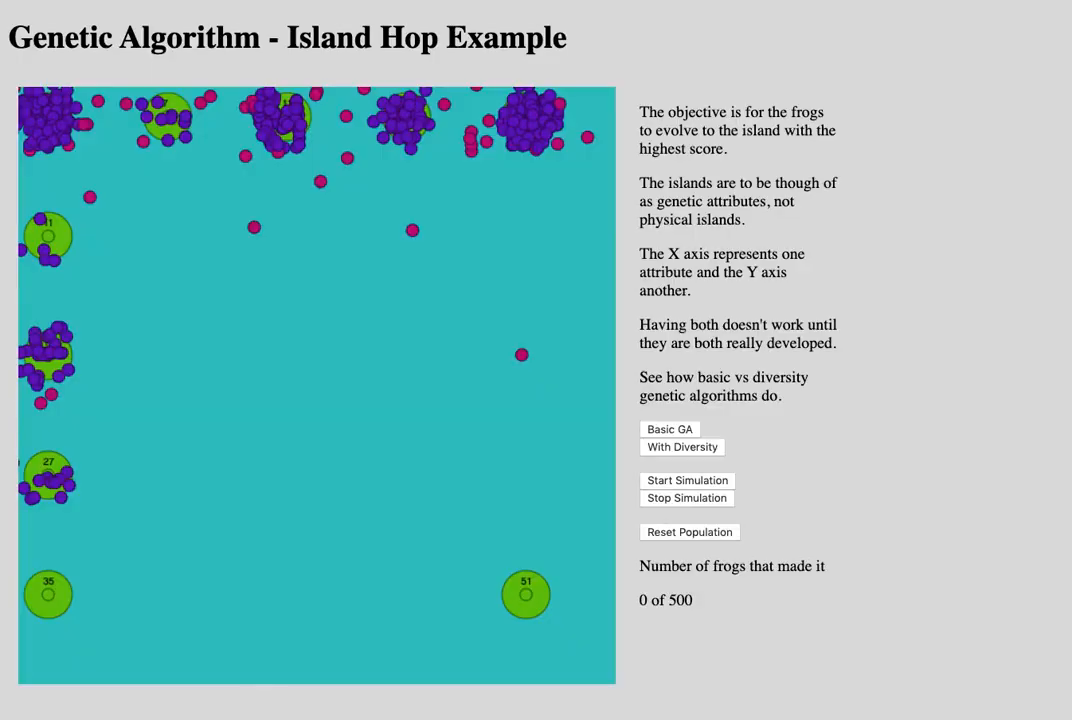
{"action": "mouse_move", "coordinate": [286, 352]}
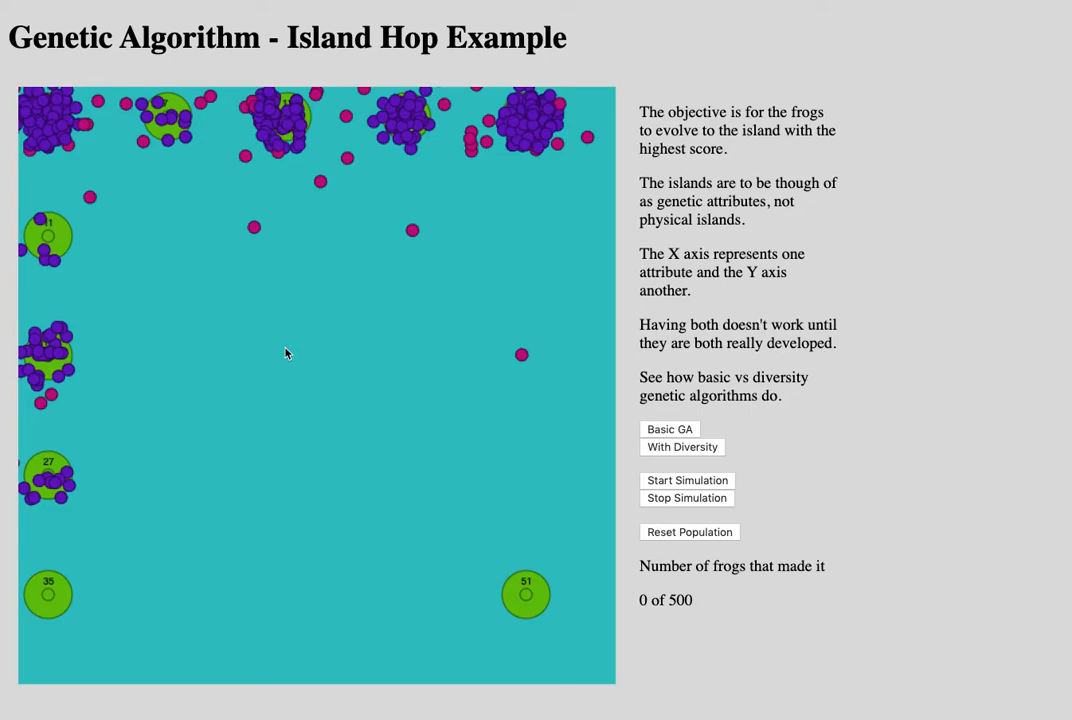
{"action": "left_click", "coordinate": [688, 532]}
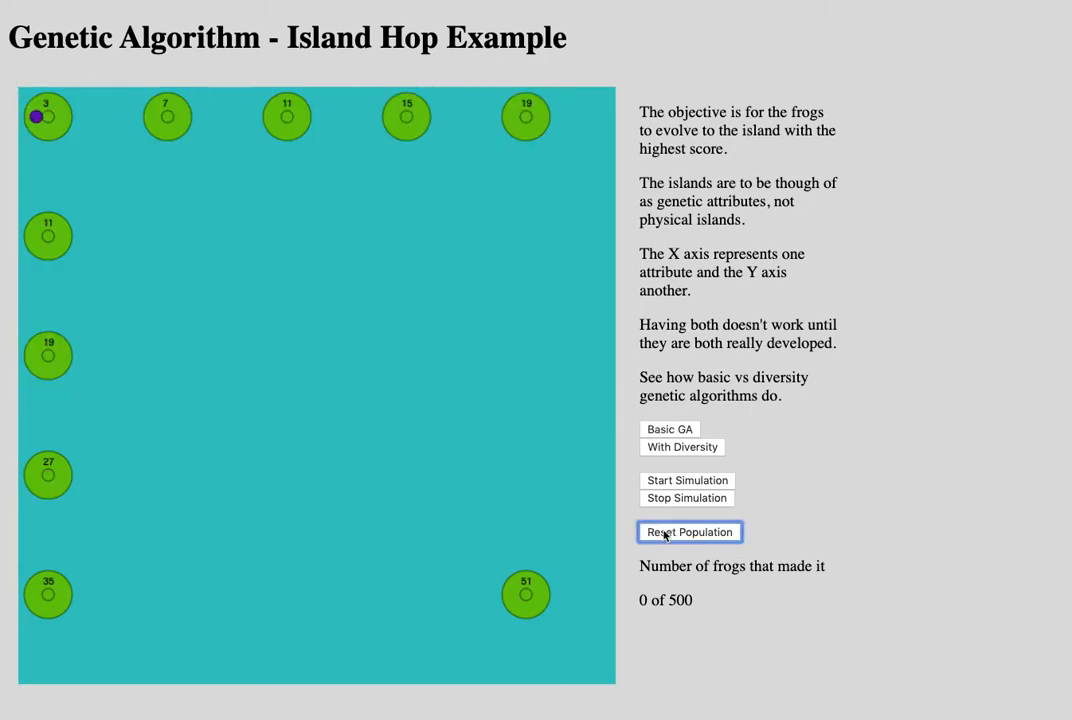
{"action": "mouse_move", "coordinate": [628, 360]}
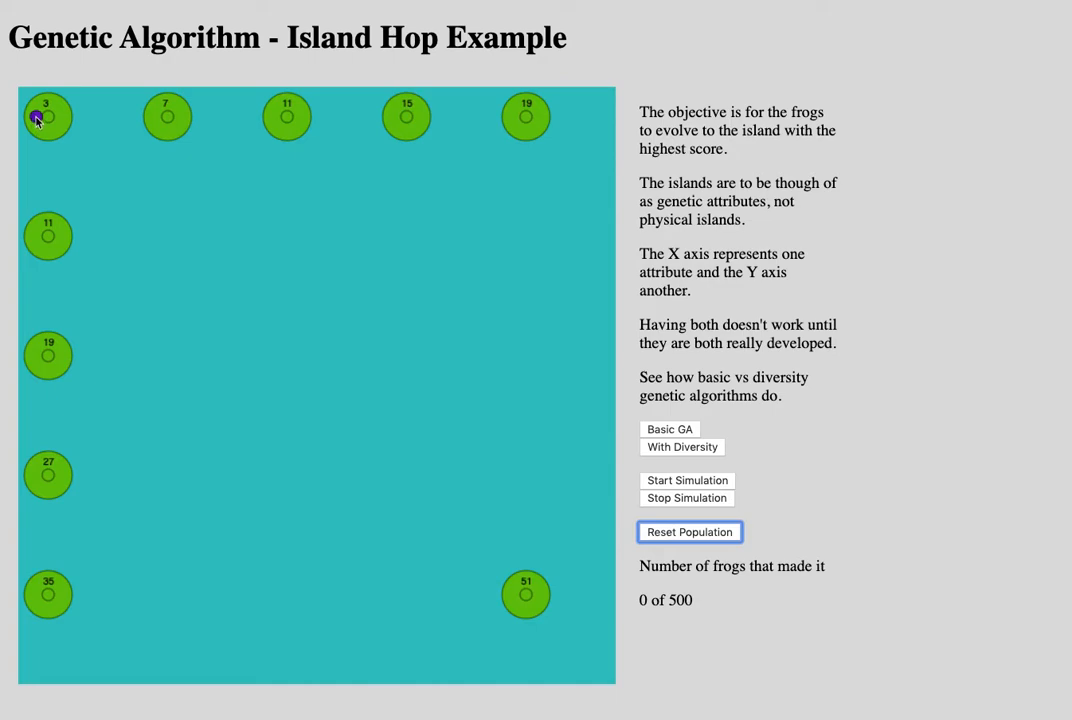
{"action": "mouse_move", "coordinate": [76, 118]}
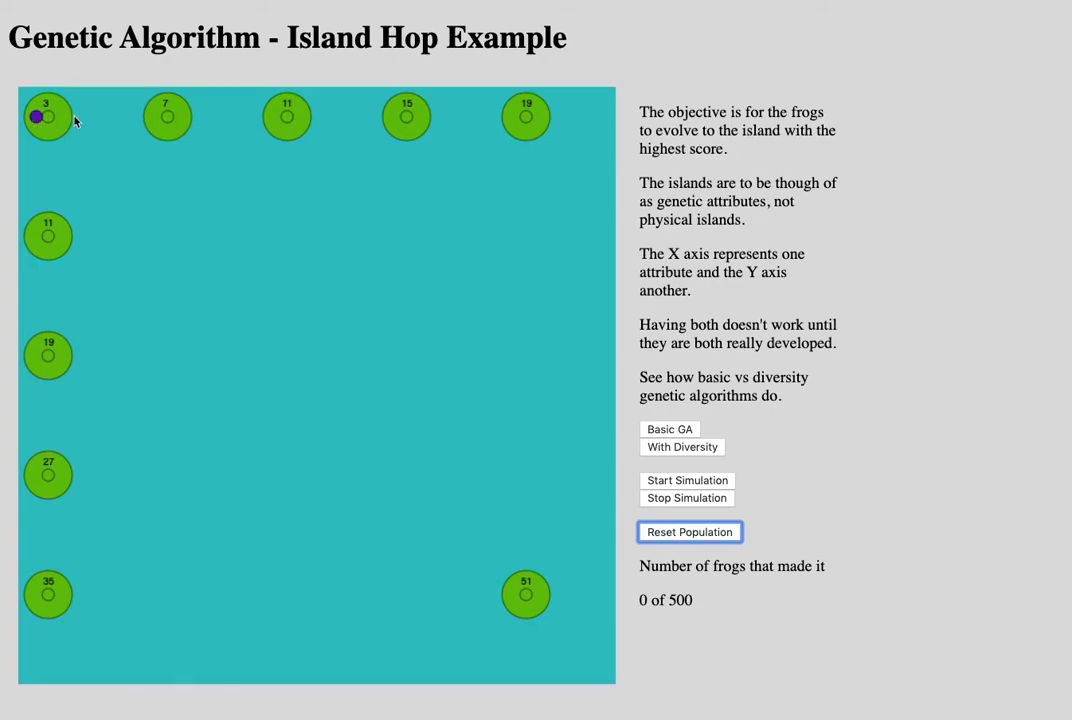
{"action": "mouse_move", "coordinate": [168, 112]}
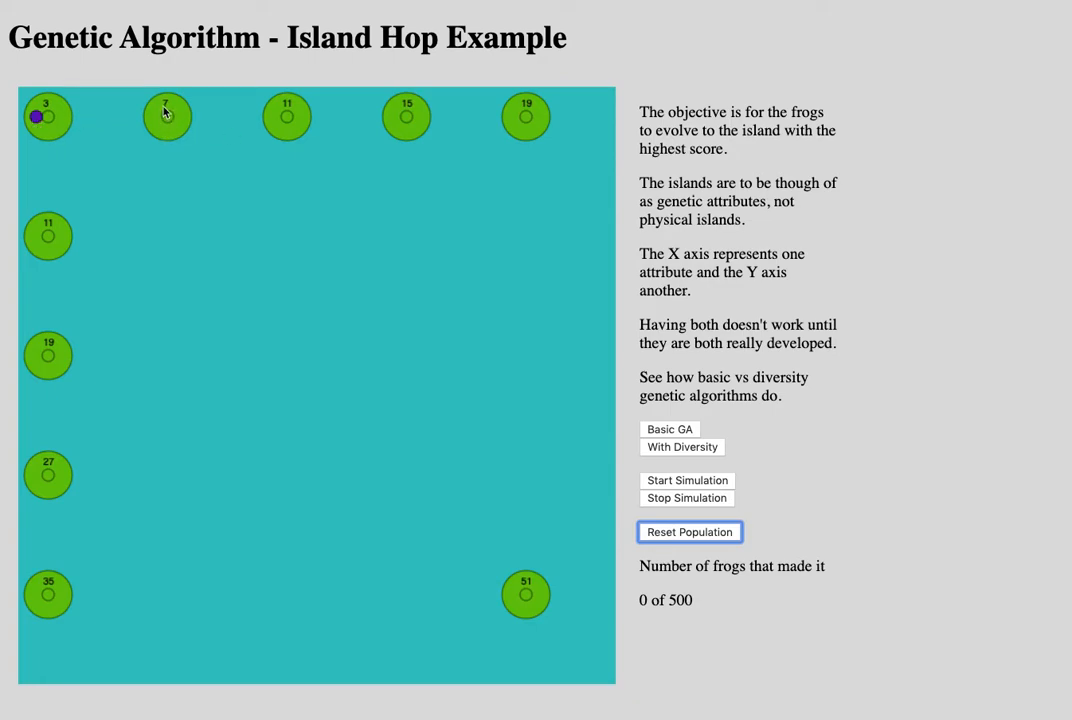
{"action": "mouse_move", "coordinate": [370, 624]}
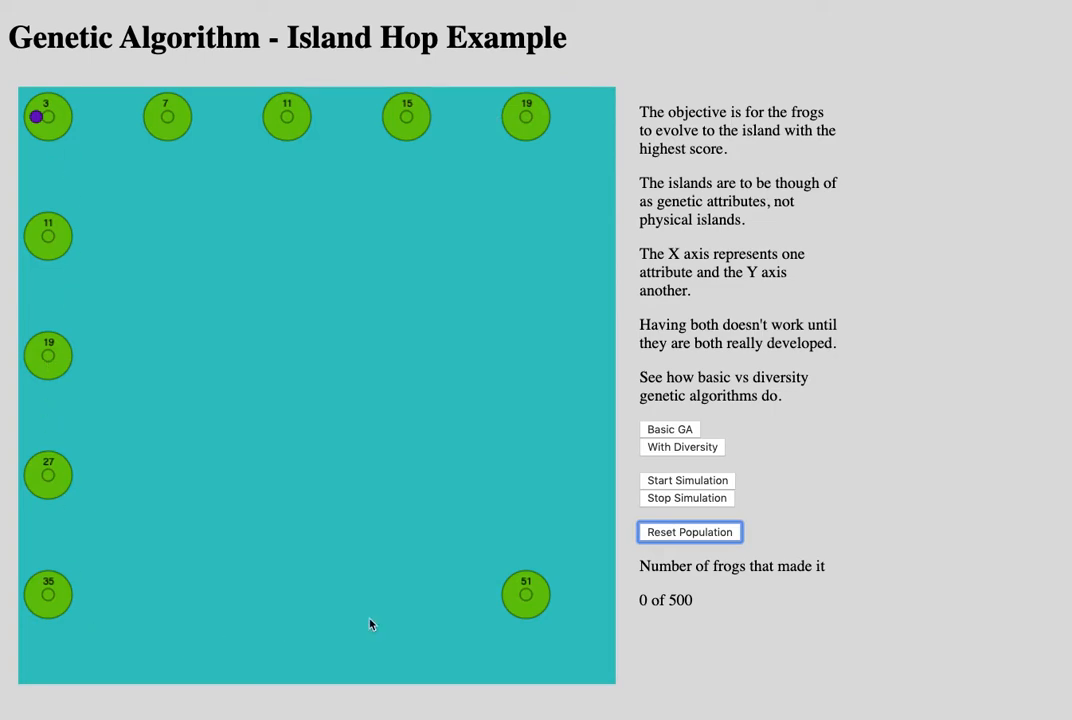
{"action": "mouse_move", "coordinate": [36, 116]}
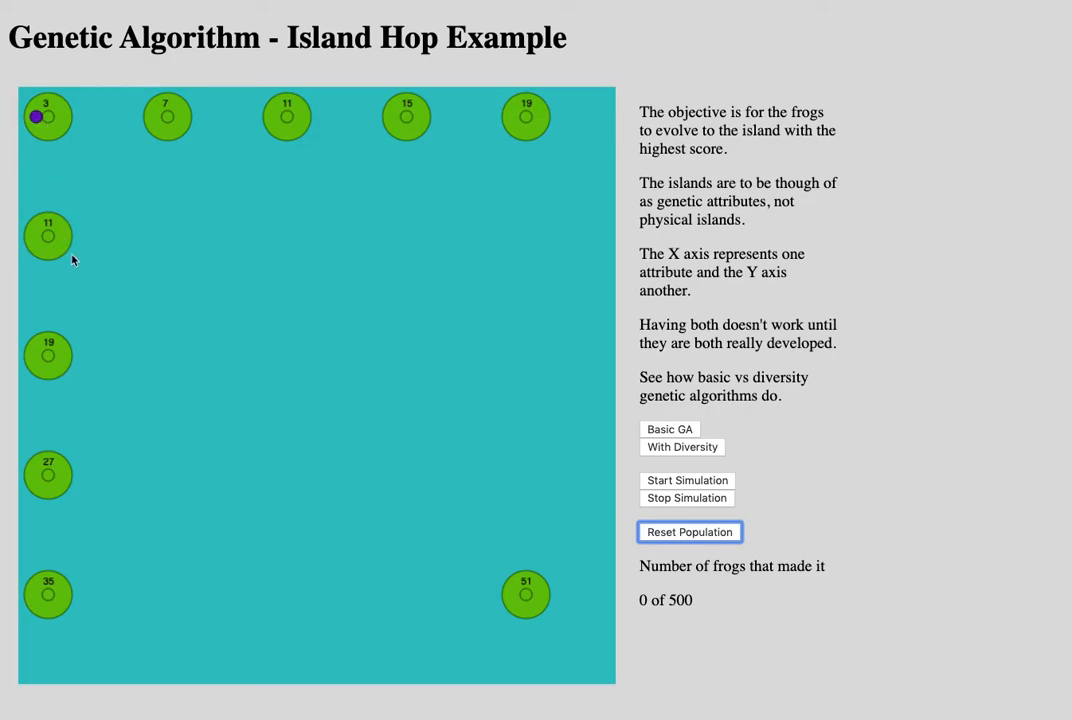
{"action": "mouse_move", "coordinate": [56, 262]}
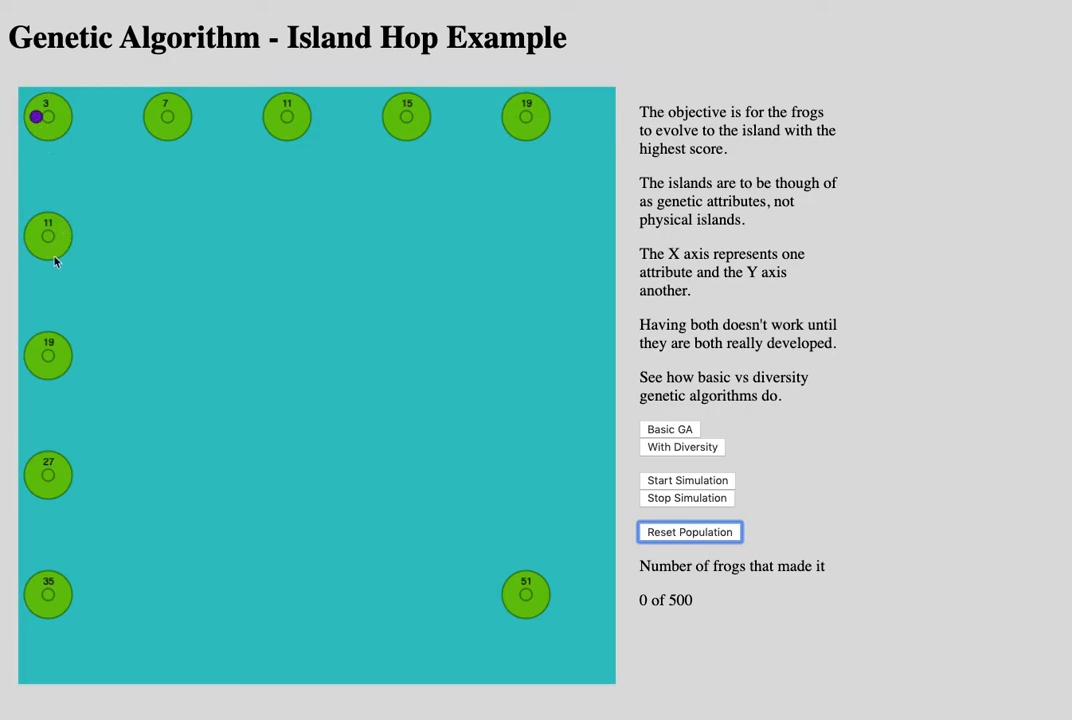
{"action": "mouse_move", "coordinate": [434, 398]}
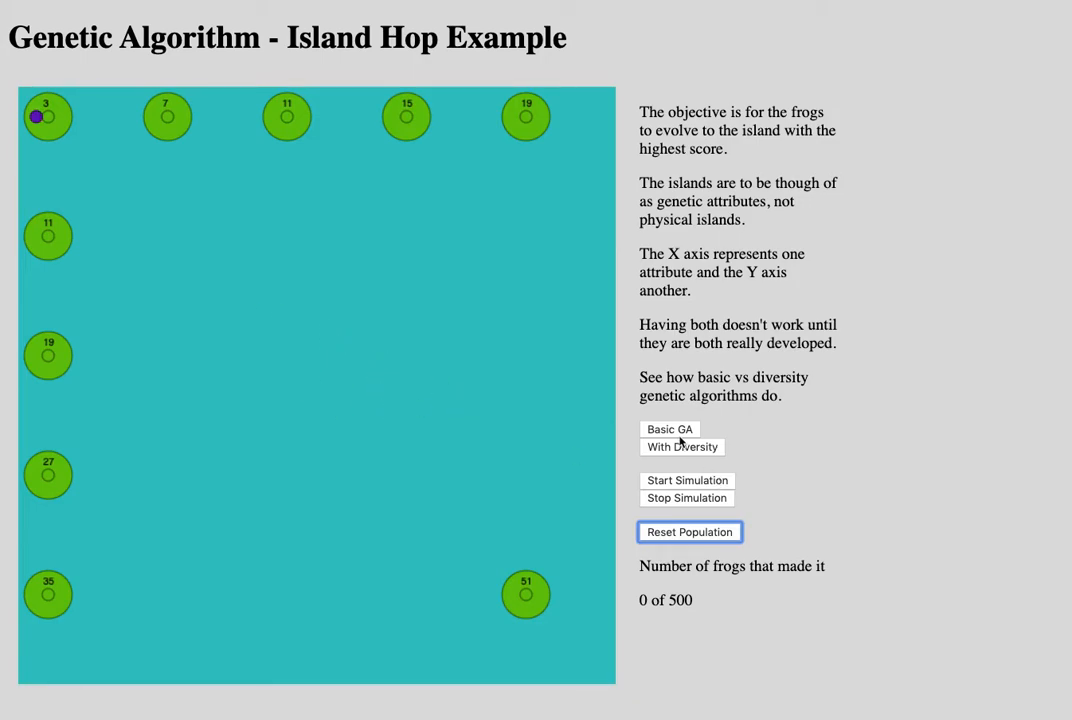
Run the basic GA in bursts, frogs staying near the low-scoring lower-left islands.
{"action": "left_click", "coordinate": [688, 480]}
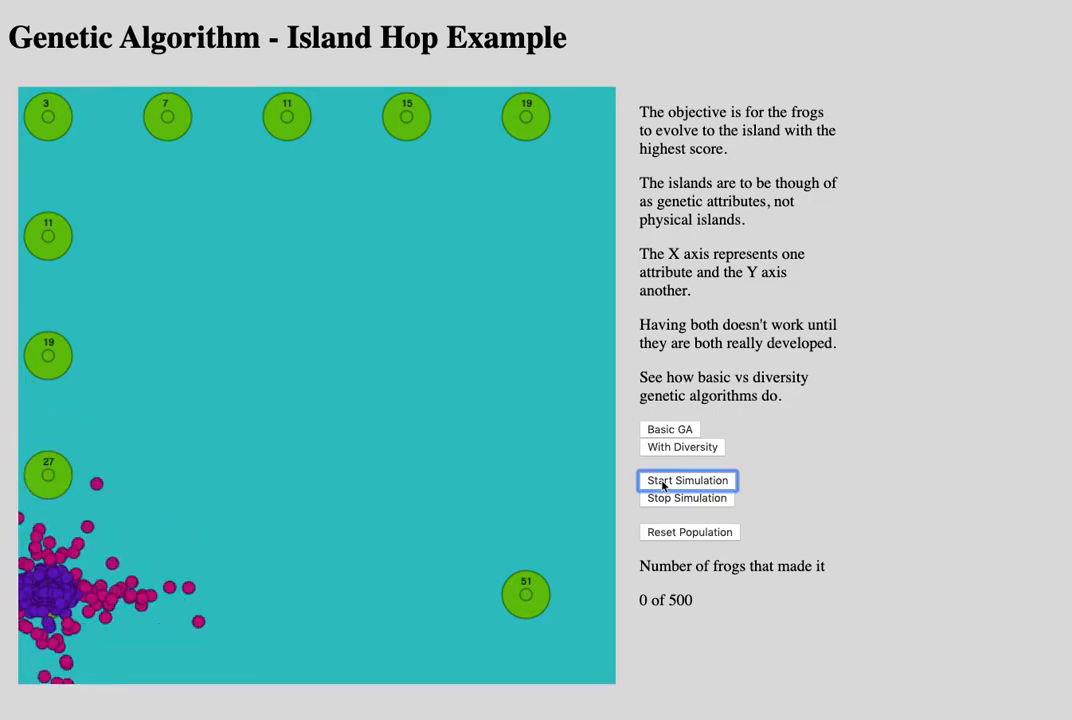
{"action": "left_click", "coordinate": [688, 480]}
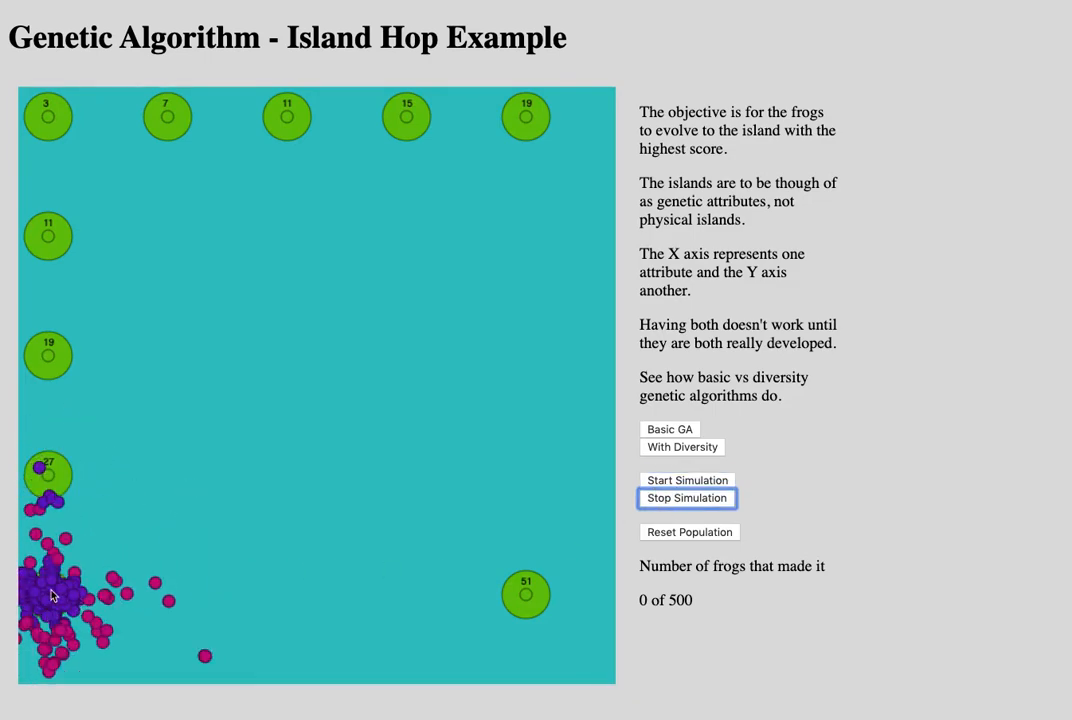
{"action": "left_click", "coordinate": [686, 496]}
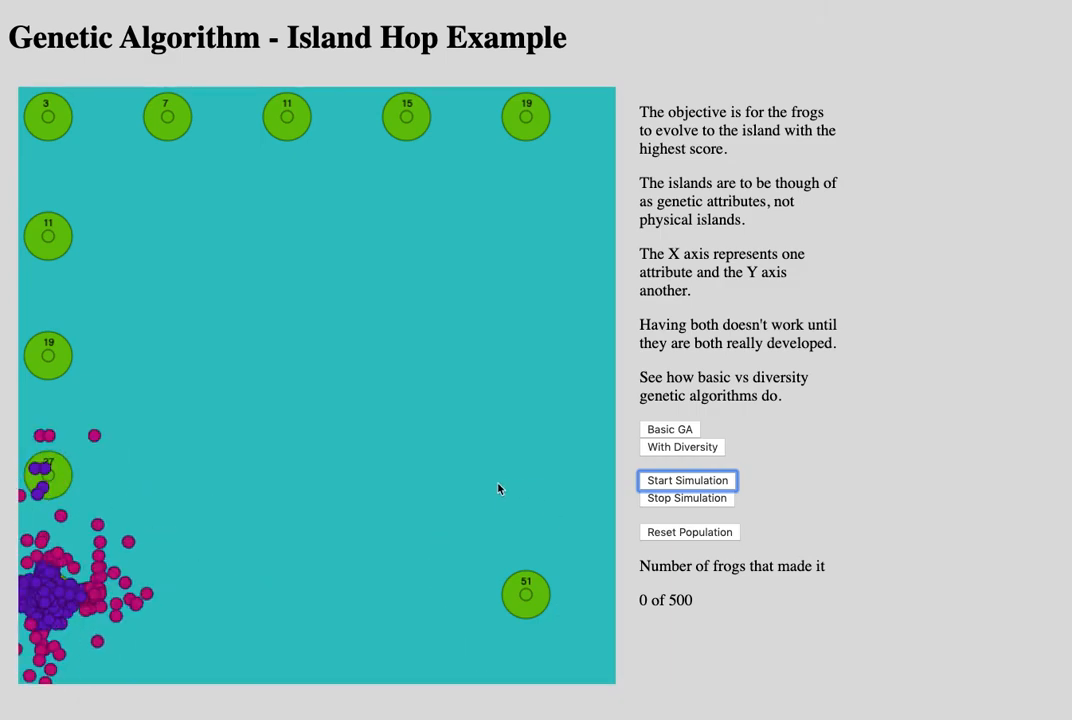
{"action": "left_click", "coordinate": [688, 480]}
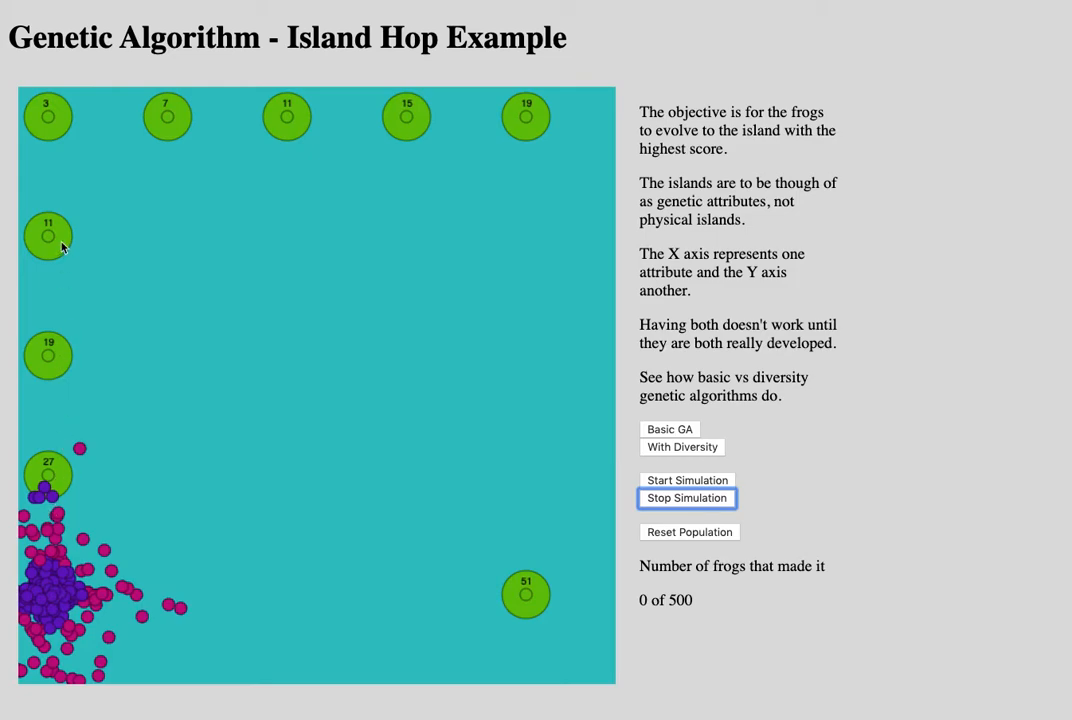
{"action": "mouse_move", "coordinate": [556, 118]}
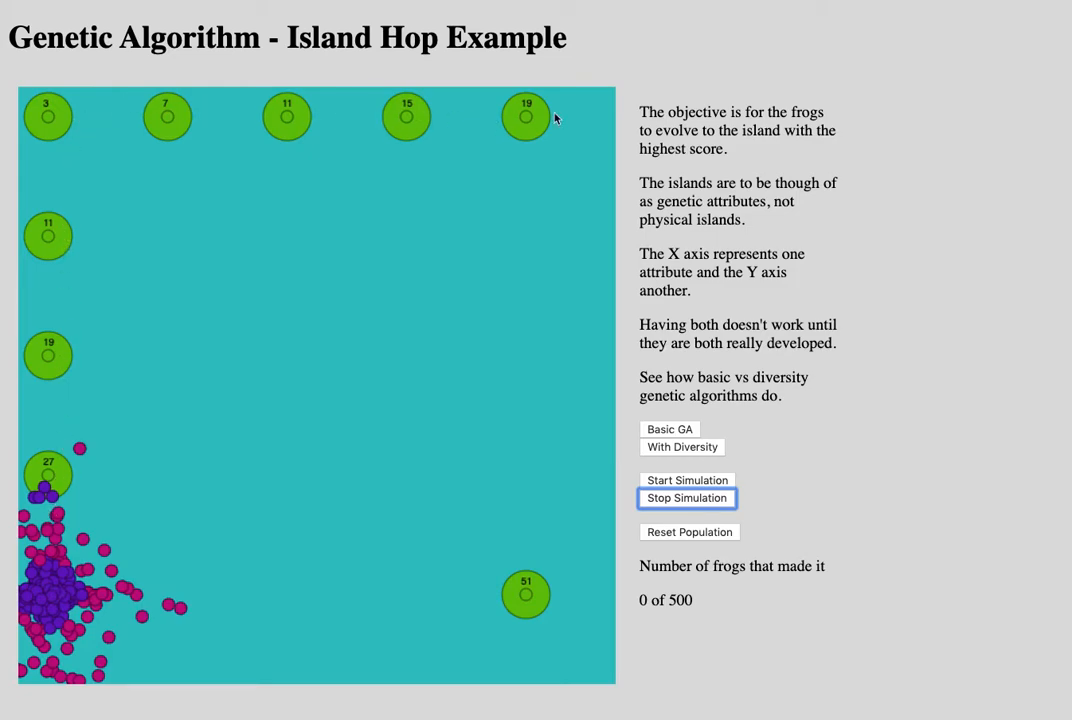
{"action": "mouse_move", "coordinate": [80, 568]}
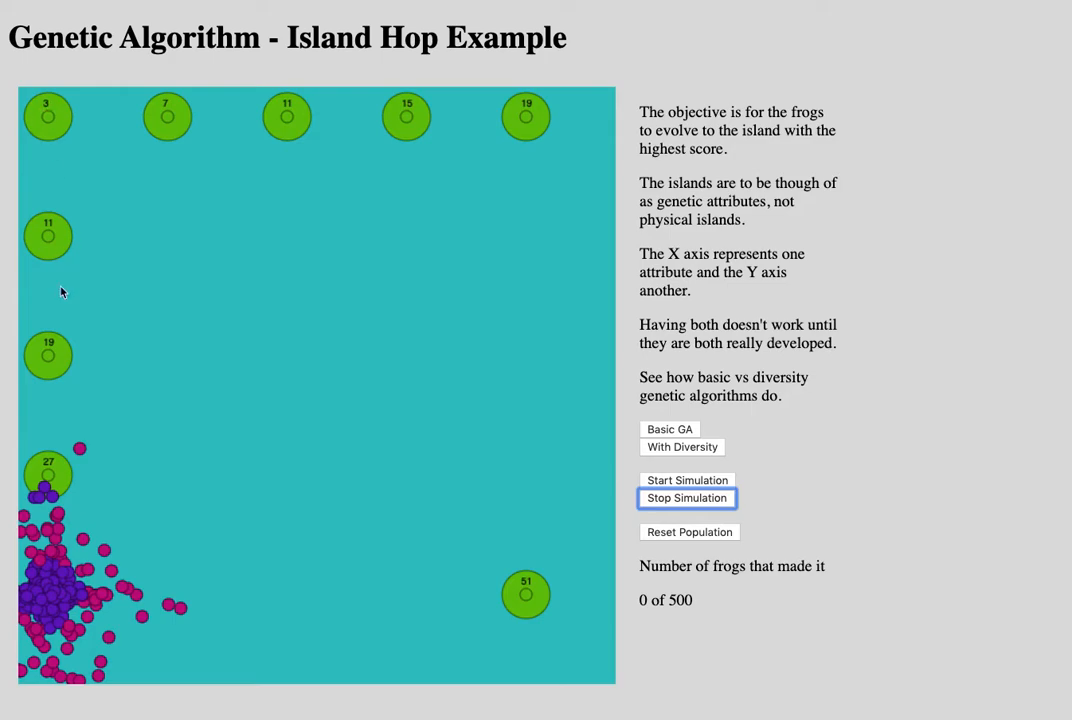
{"action": "mouse_move", "coordinate": [104, 122]}
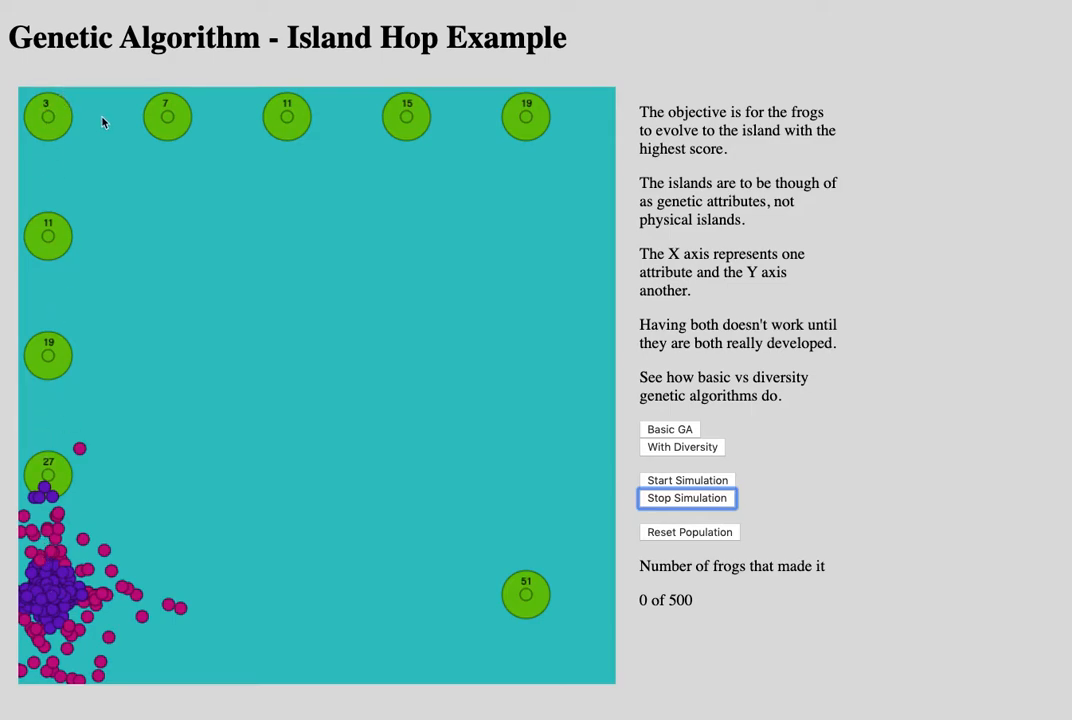
{"action": "mouse_move", "coordinate": [146, 124]}
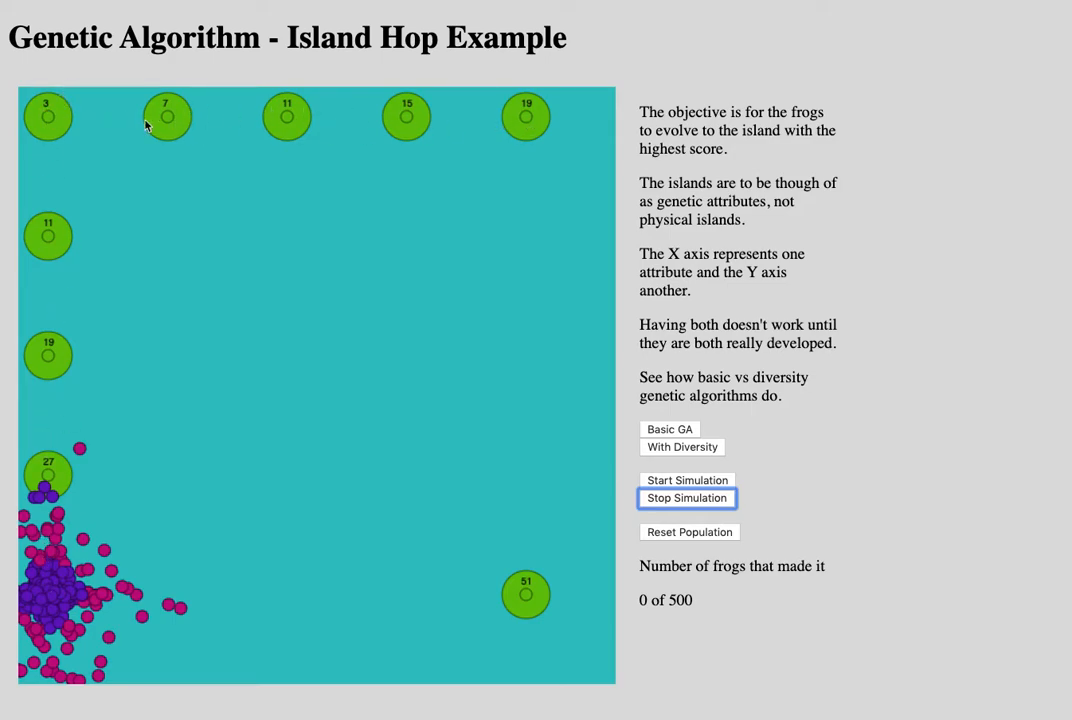
{"action": "mouse_move", "coordinate": [204, 272]}
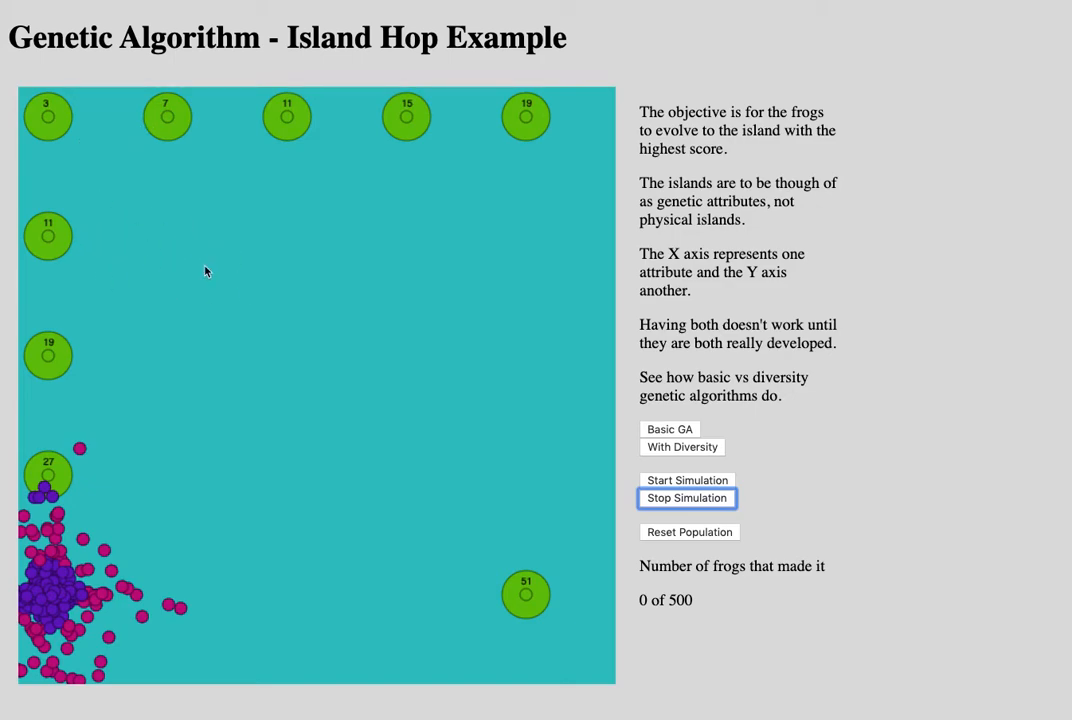
{"action": "mouse_move", "coordinate": [200, 540]}
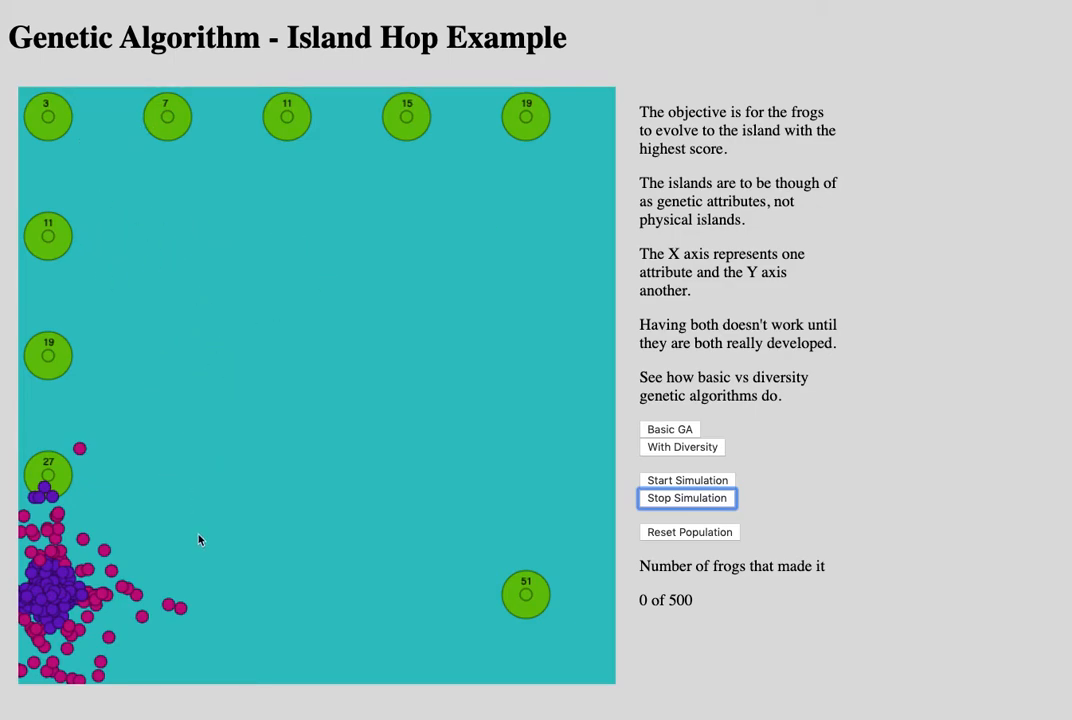
{"action": "mouse_move", "coordinate": [480, 636]}
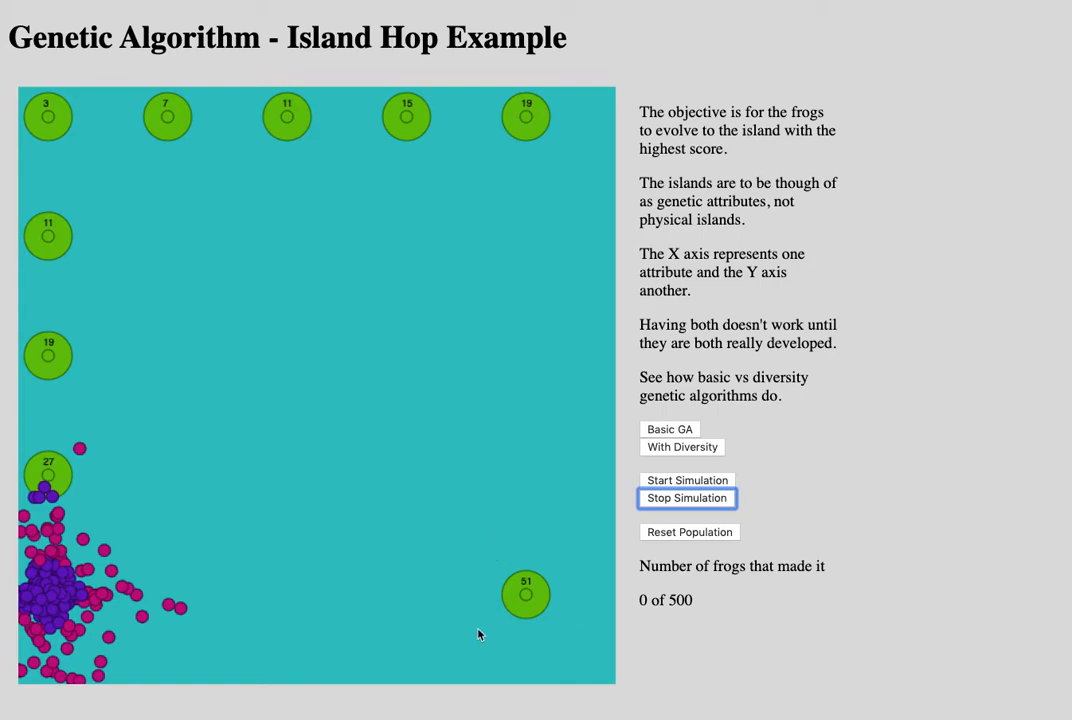
{"action": "mouse_move", "coordinate": [564, 532]}
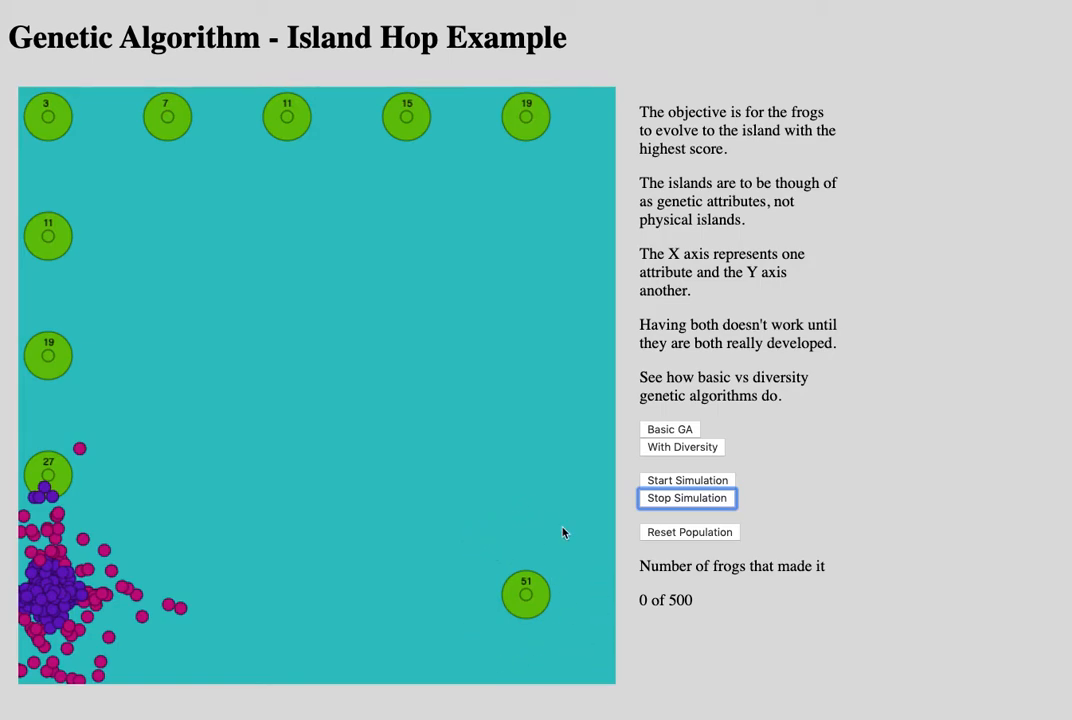
{"action": "mouse_move", "coordinate": [288, 114]}
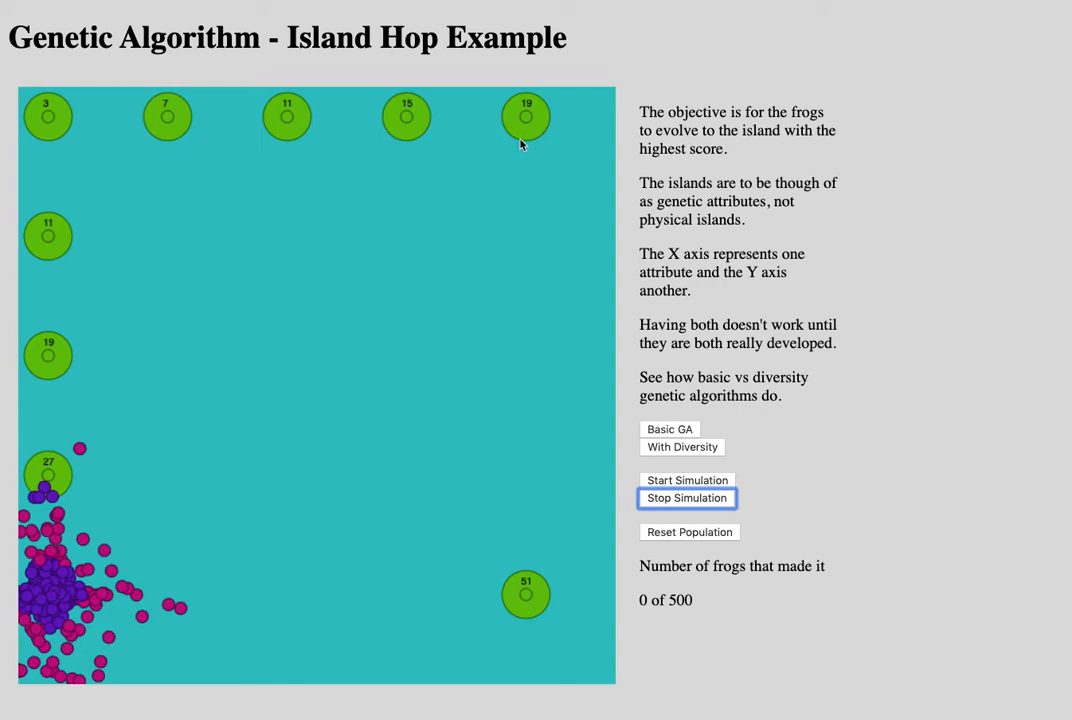
{"action": "mouse_move", "coordinate": [458, 430]}
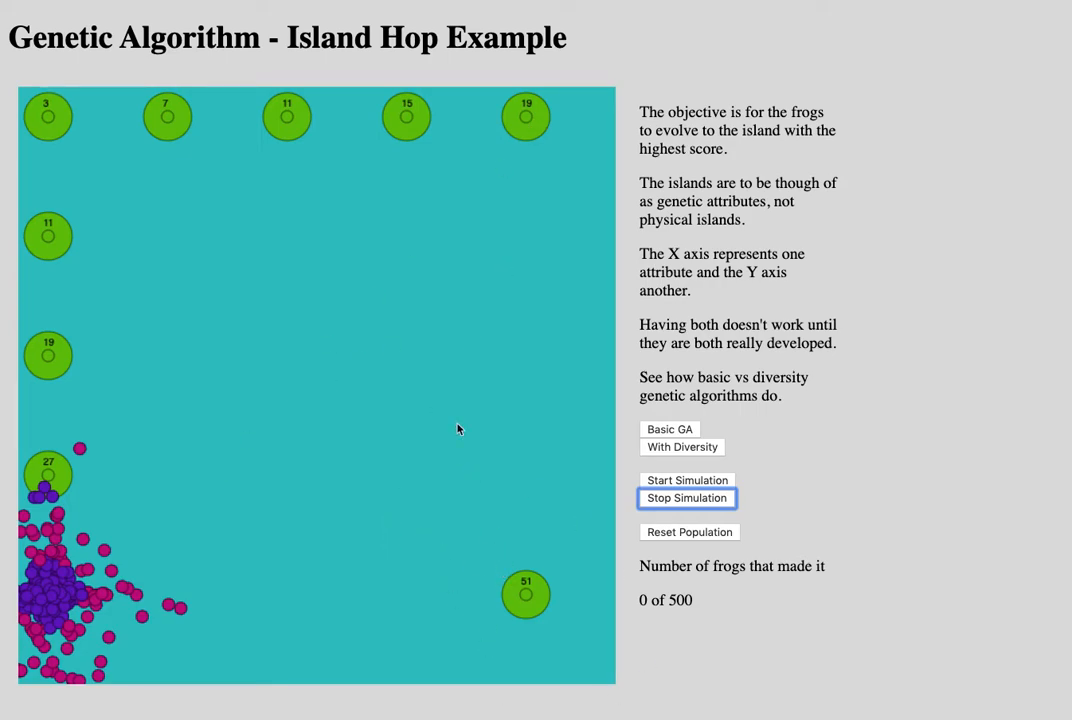
{"action": "mouse_move", "coordinate": [132, 282]}
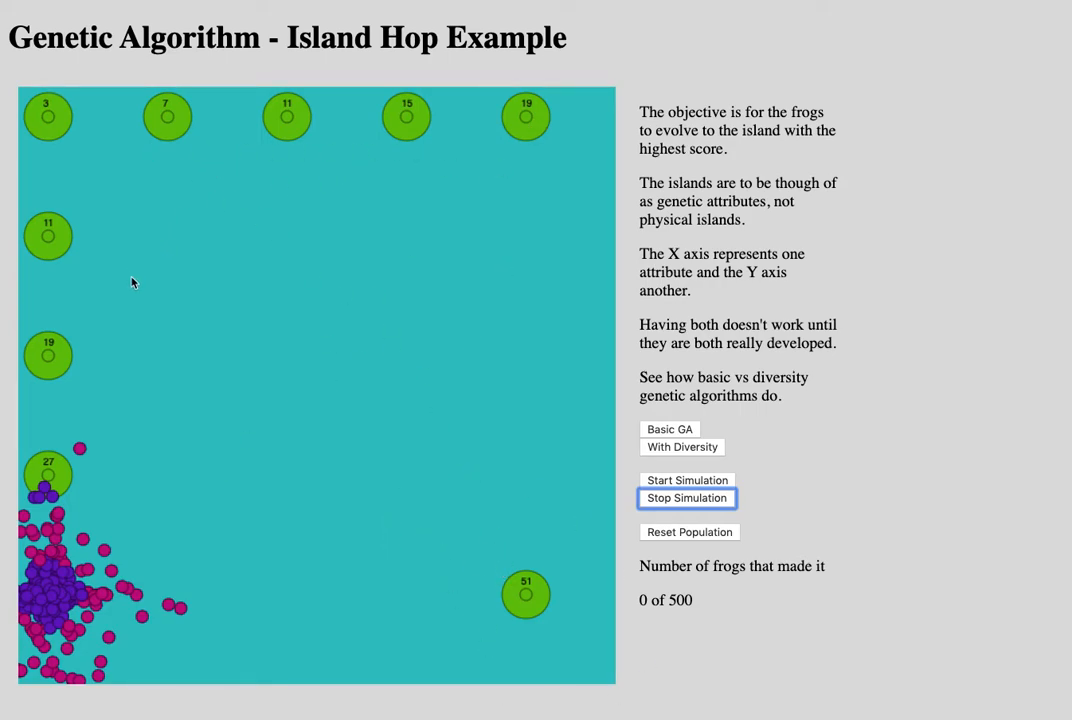
{"action": "mouse_move", "coordinate": [108, 216]}
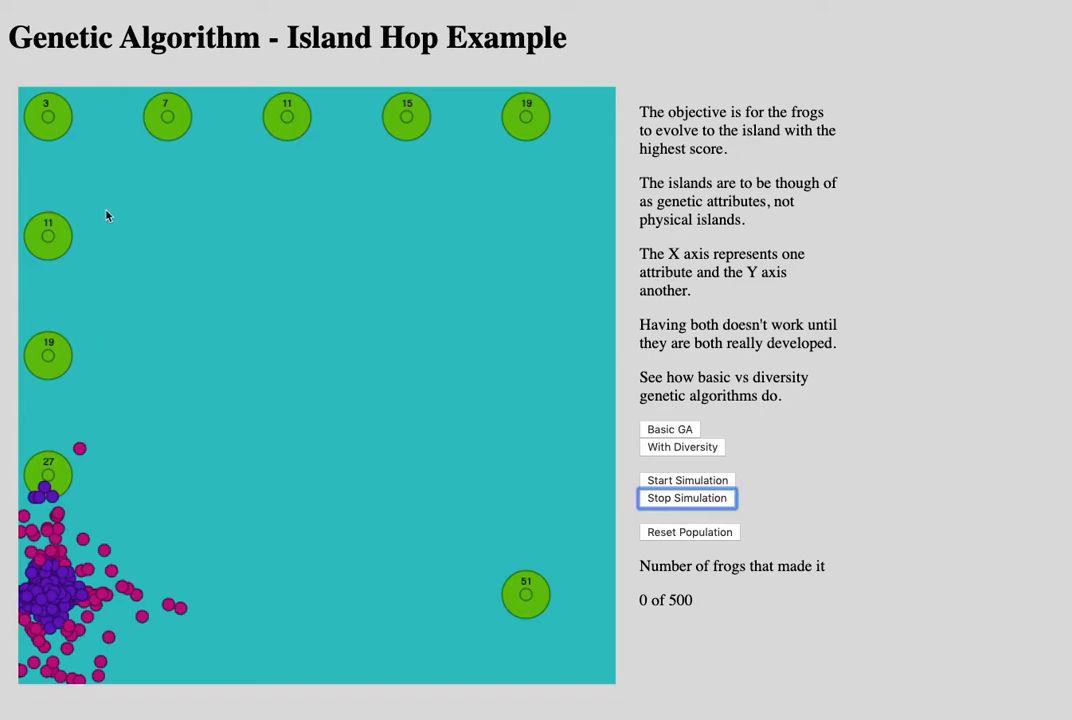
{"action": "left_click", "coordinate": [688, 498]}
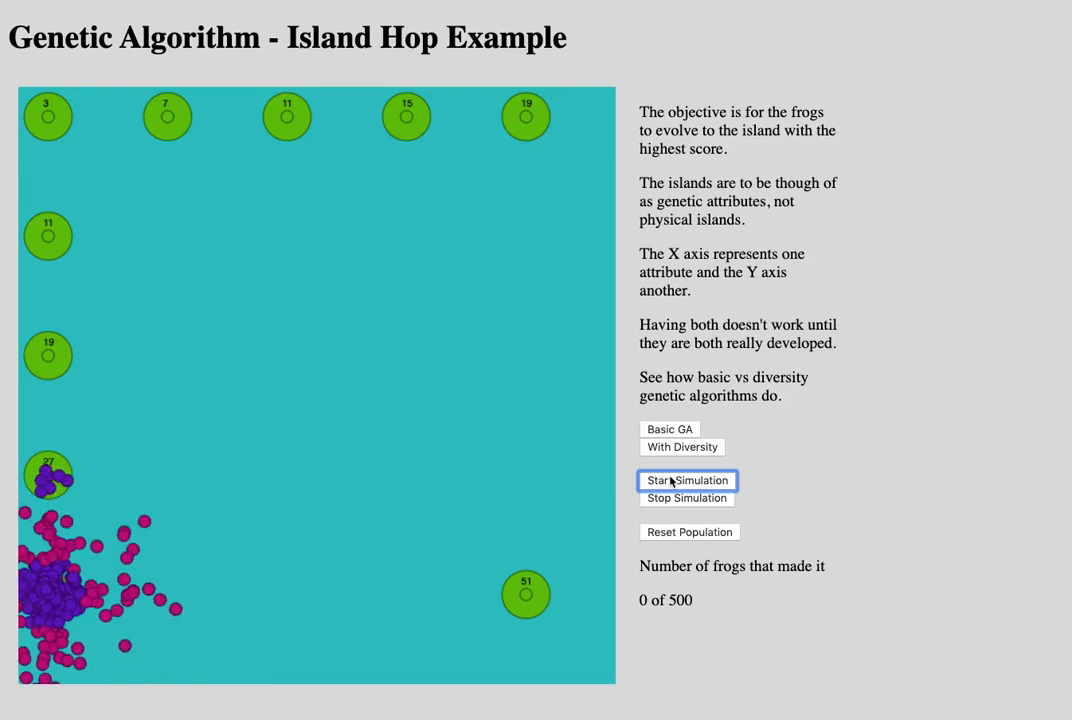
{"action": "left_click", "coordinate": [686, 498]}
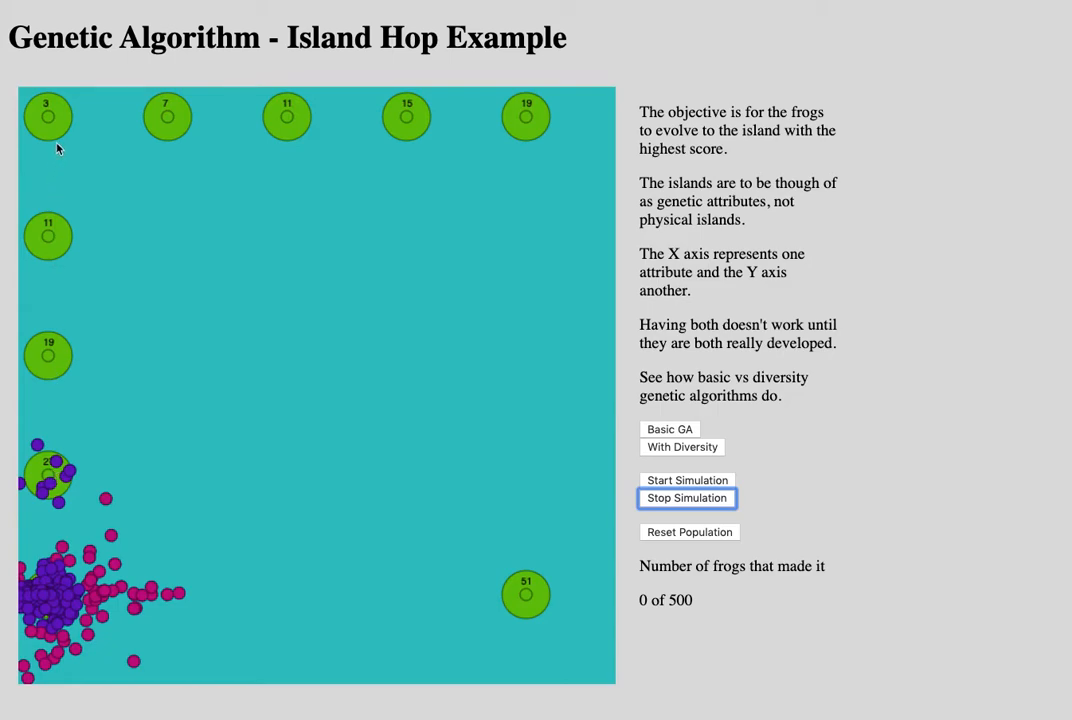
{"action": "mouse_move", "coordinate": [522, 114]}
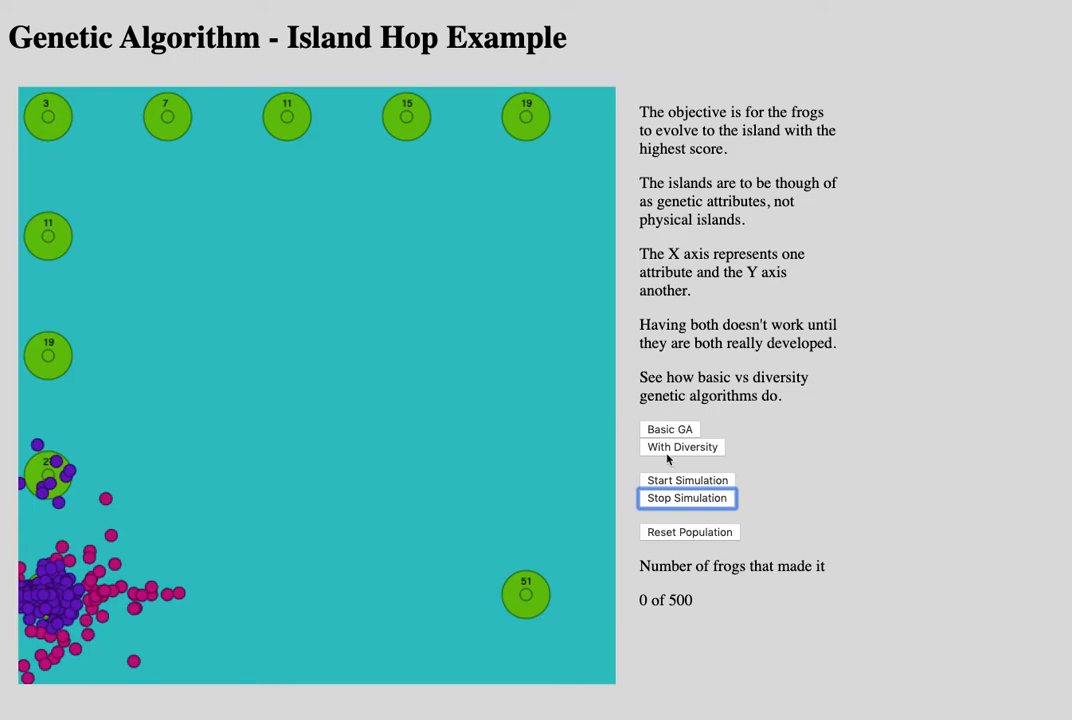
Switch to the With Diversity algorithm and reset the frog population.
{"action": "left_click", "coordinate": [680, 448]}
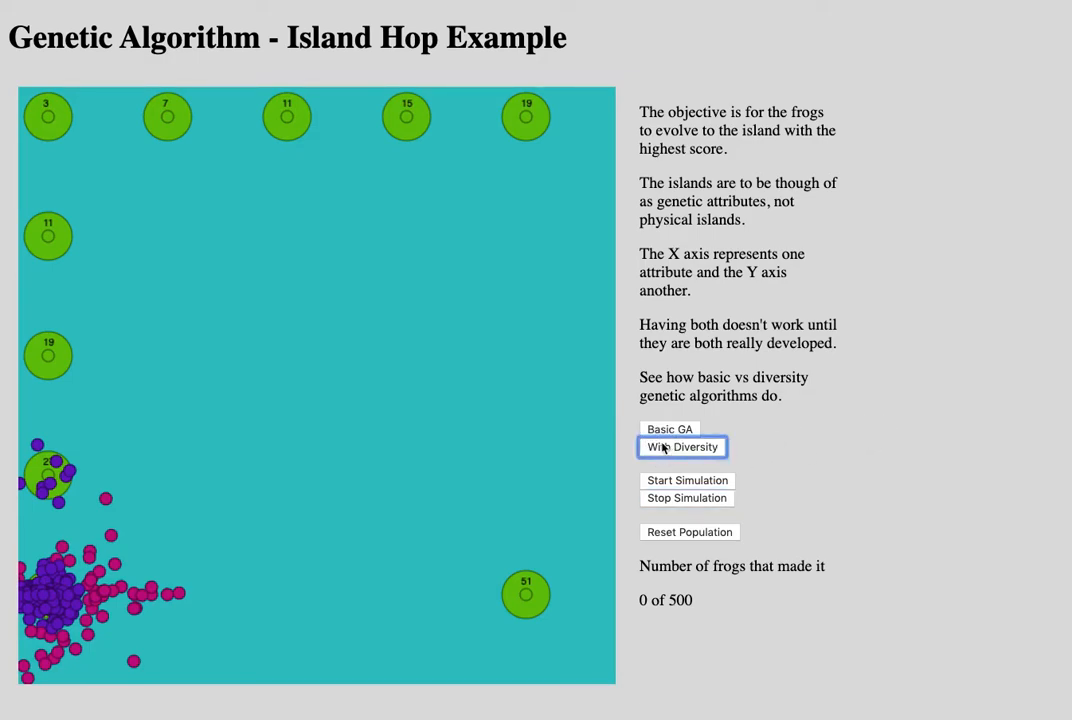
{"action": "left_click", "coordinate": [688, 532]}
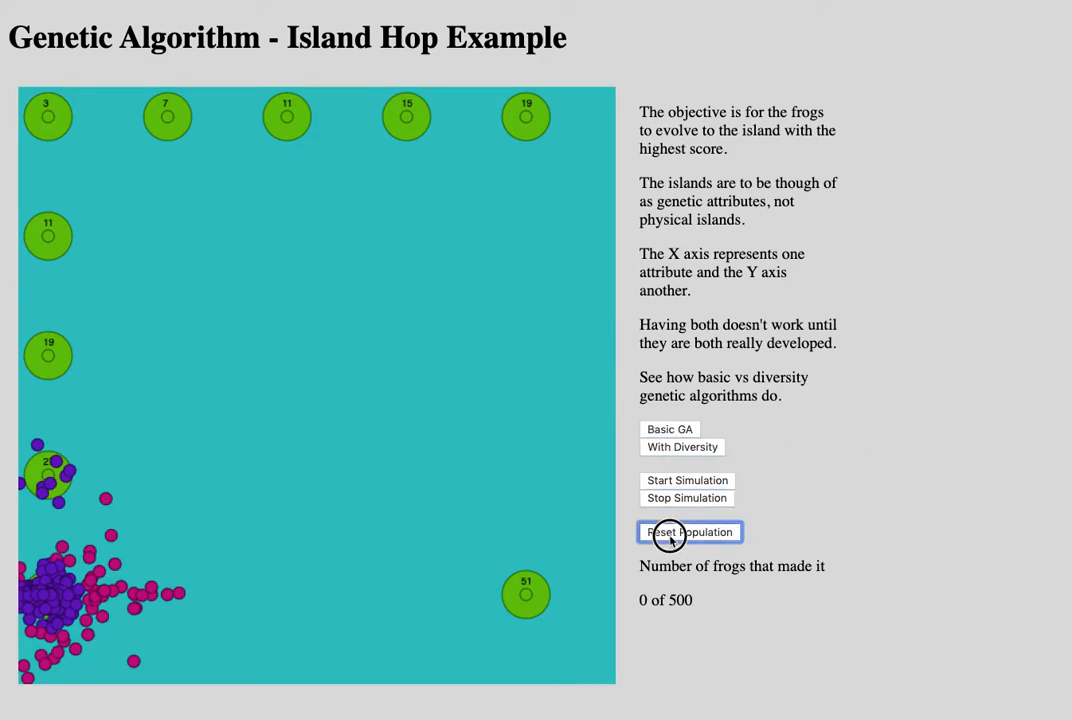
Run the diversity GA until frogs spread across the islands, then halt it.
{"action": "left_click", "coordinate": [688, 532]}
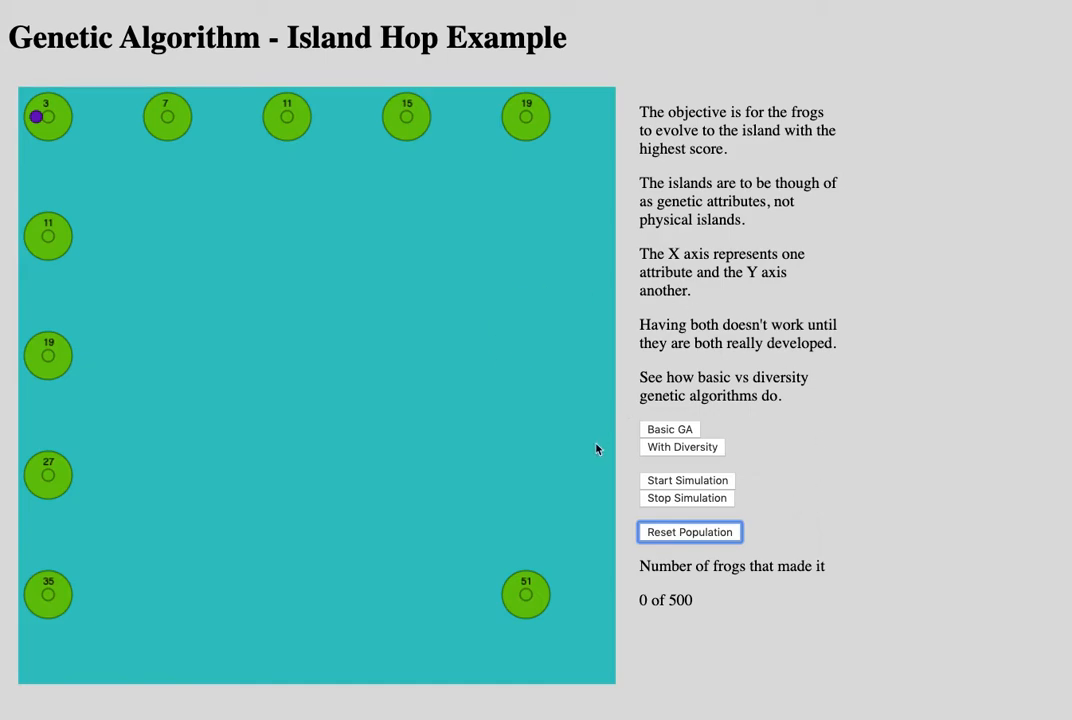
{"action": "left_click", "coordinate": [688, 480]}
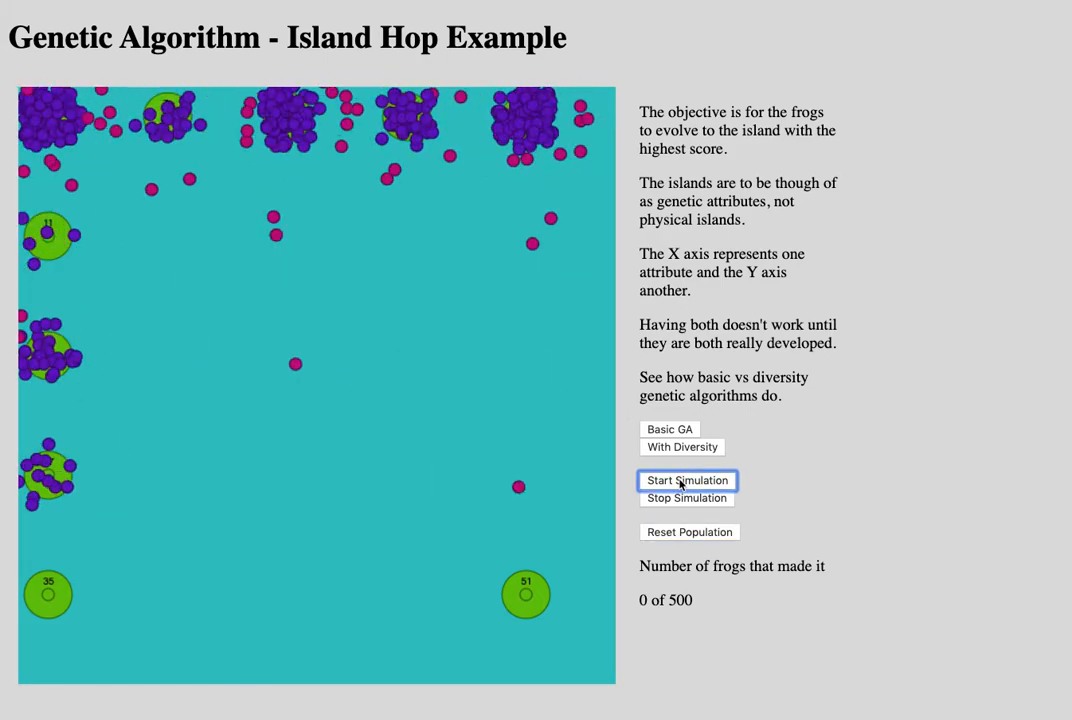
{"action": "left_click", "coordinate": [688, 480]}
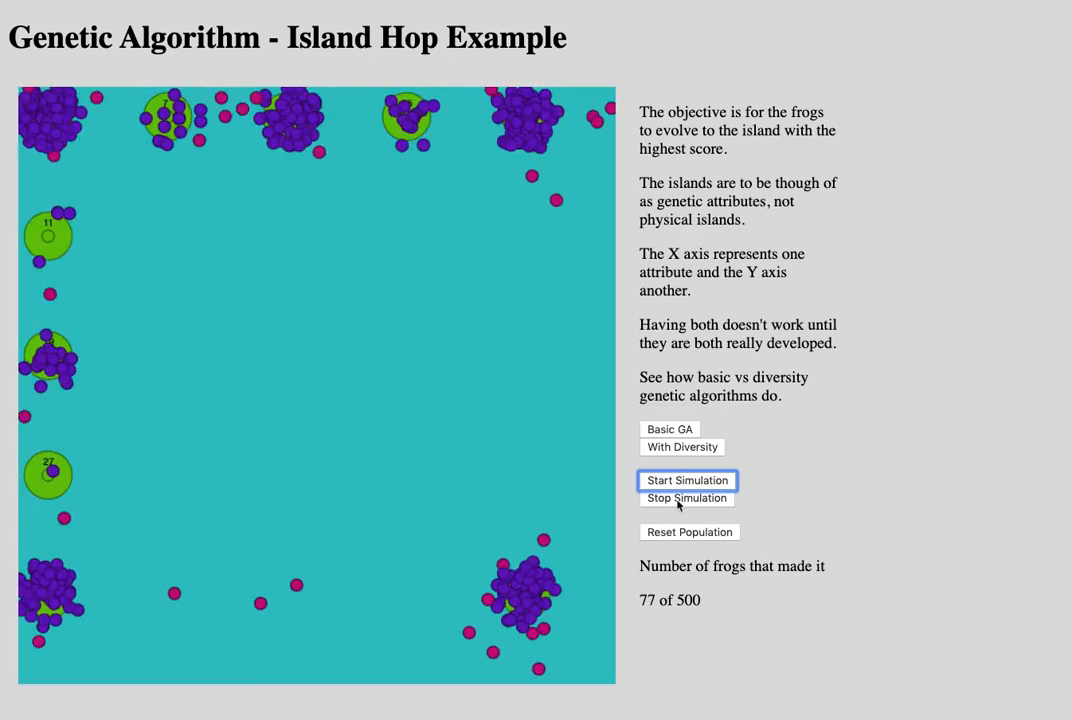
{"action": "left_click", "coordinate": [688, 498]}
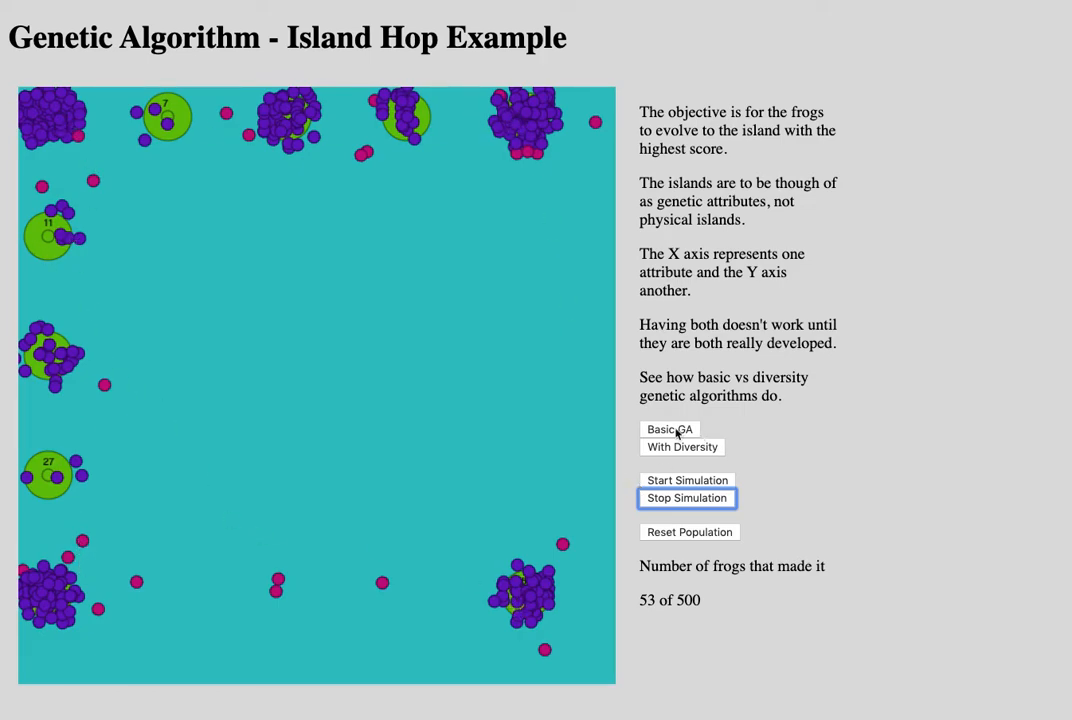
Reset the population and start a fresh diversity run.
{"action": "left_click", "coordinate": [688, 532]}
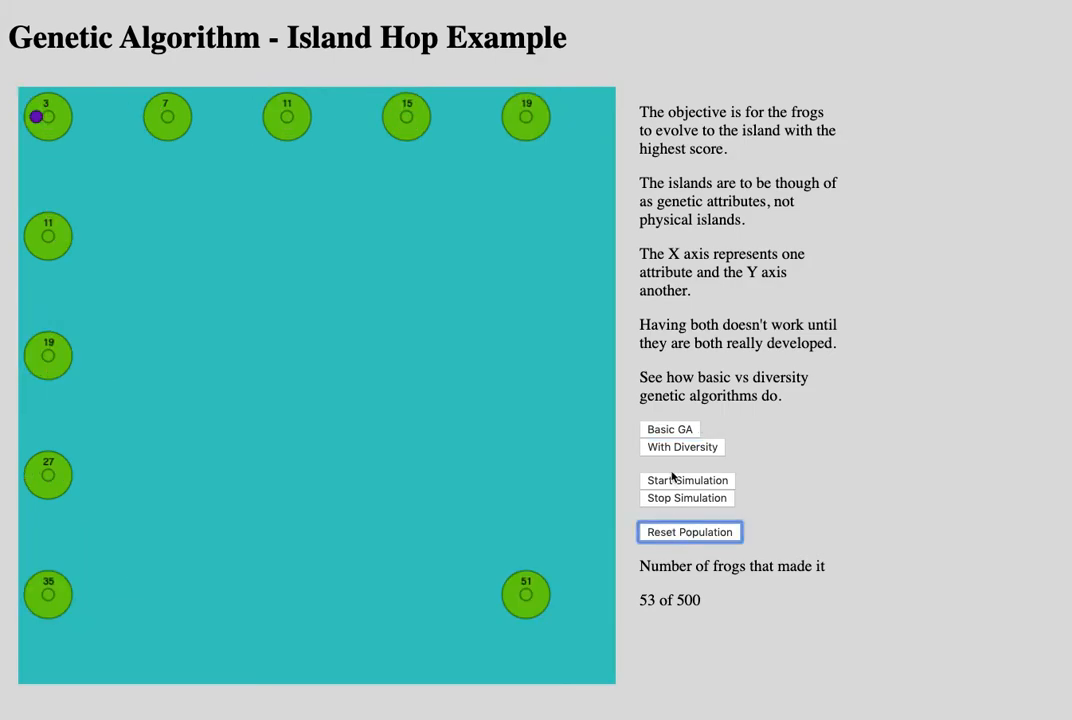
{"action": "left_click", "coordinate": [688, 480]}
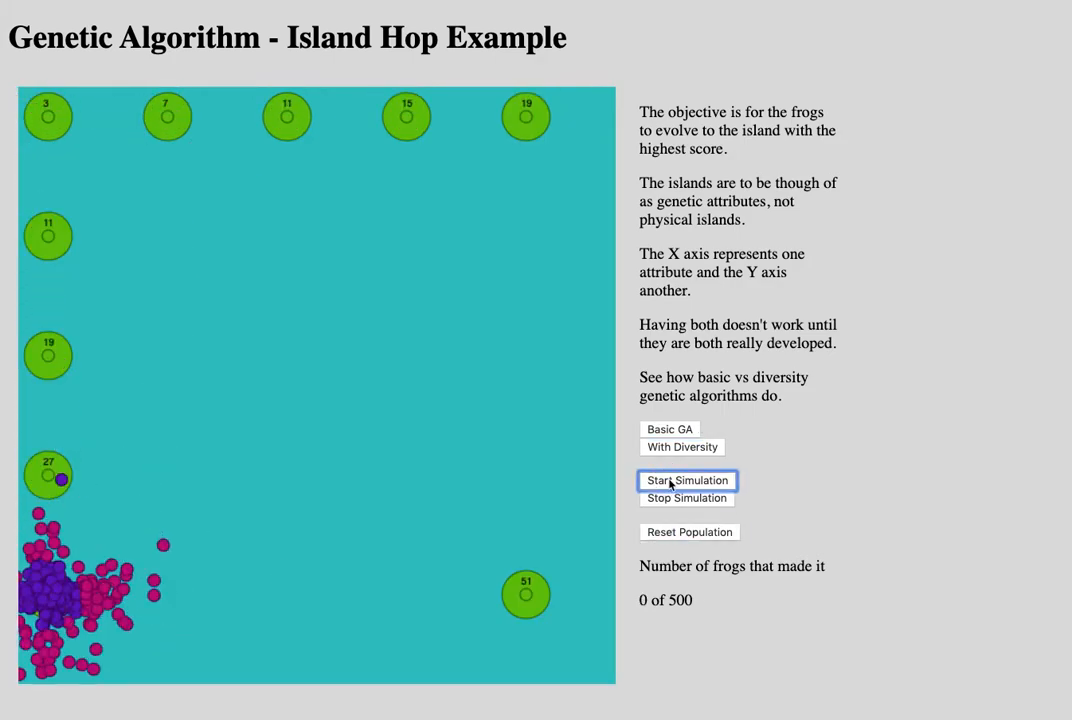
{"action": "left_click", "coordinate": [688, 498]}
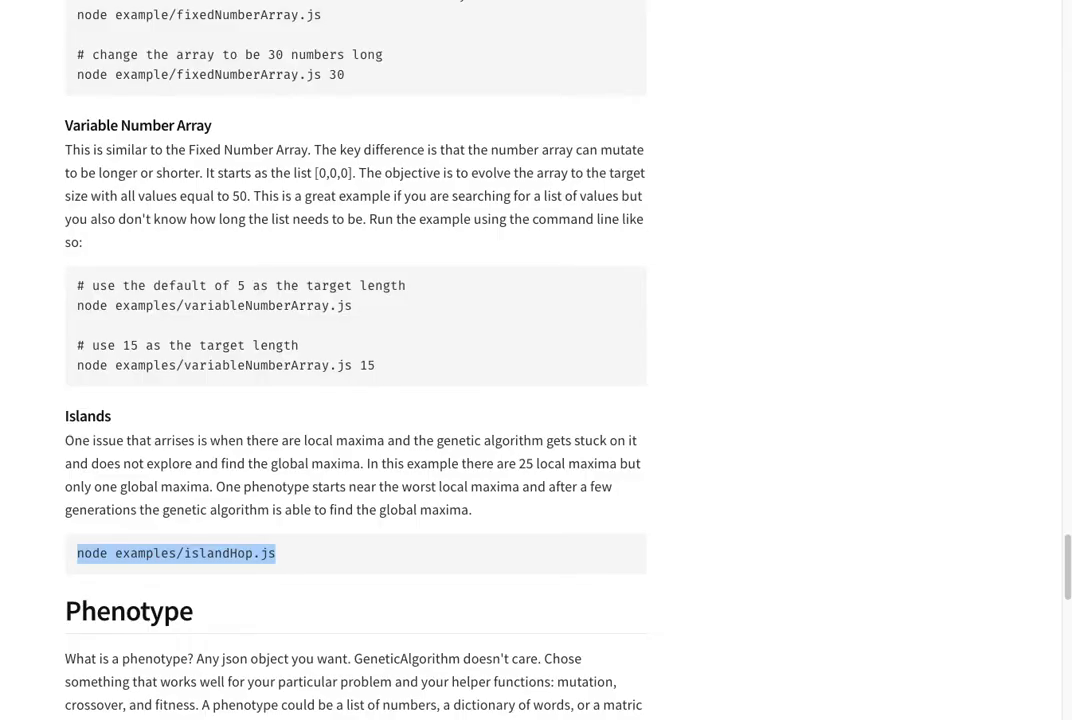
Scroll the README down to the GeneticAlgorithm Construction section.
{"action": "scroll", "scroll_direction": "down", "scroll_amount": 3}
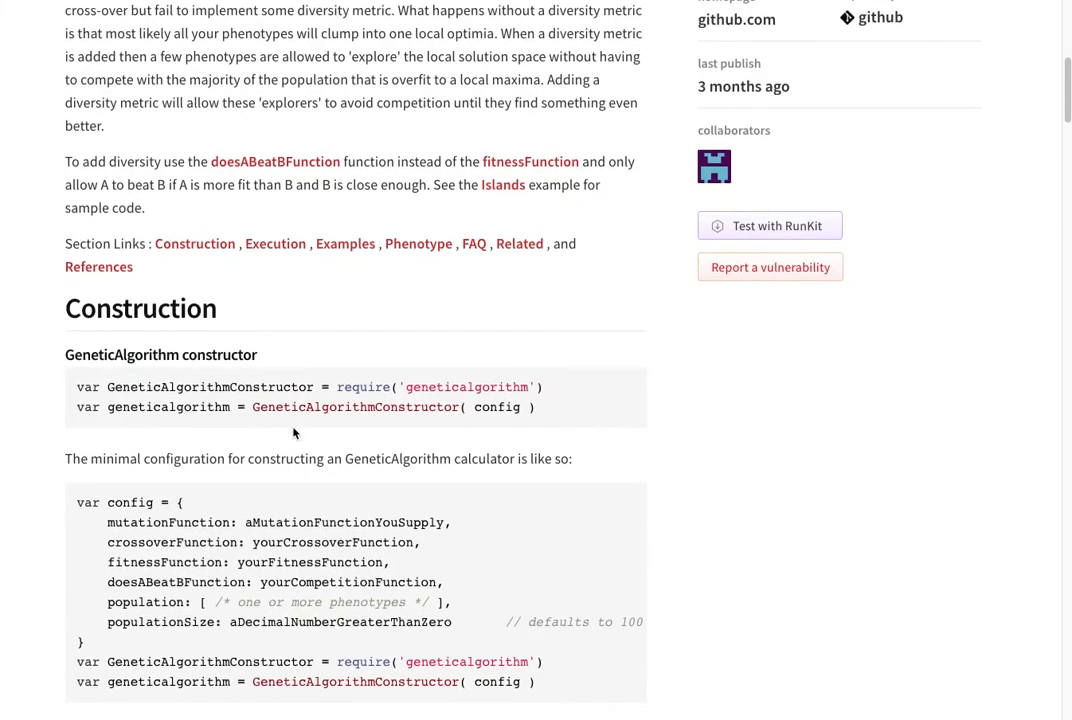
{"action": "scroll", "scroll_direction": "down", "scroll_amount": 3}
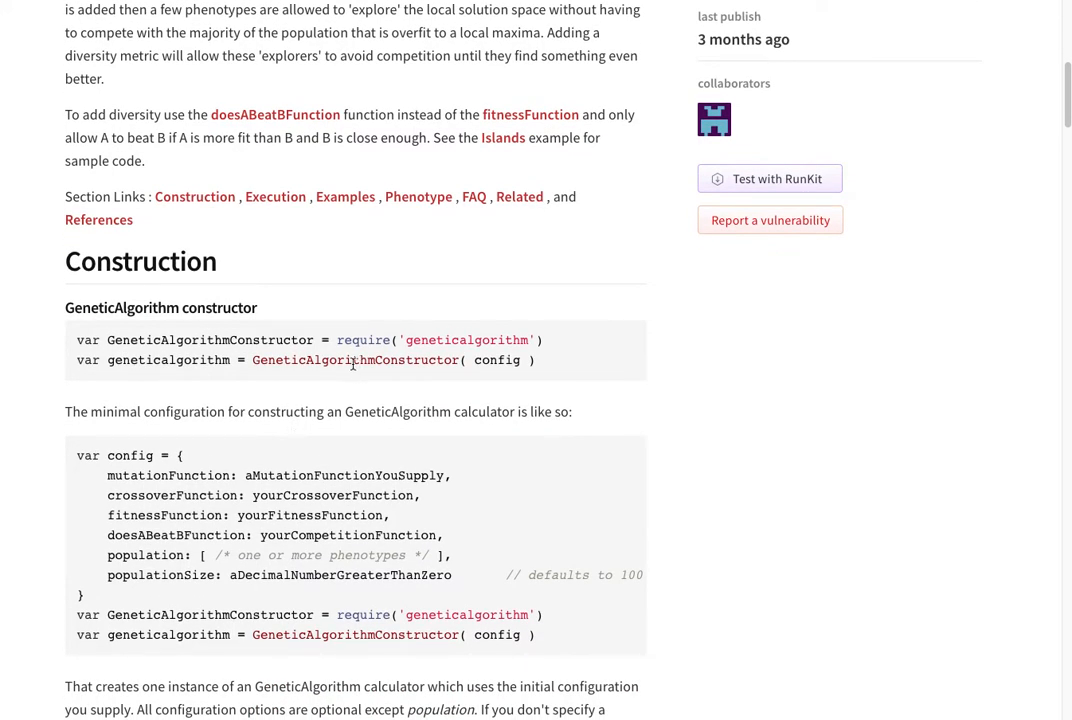
{"action": "scroll", "scroll_direction": "down", "scroll_amount": 3}
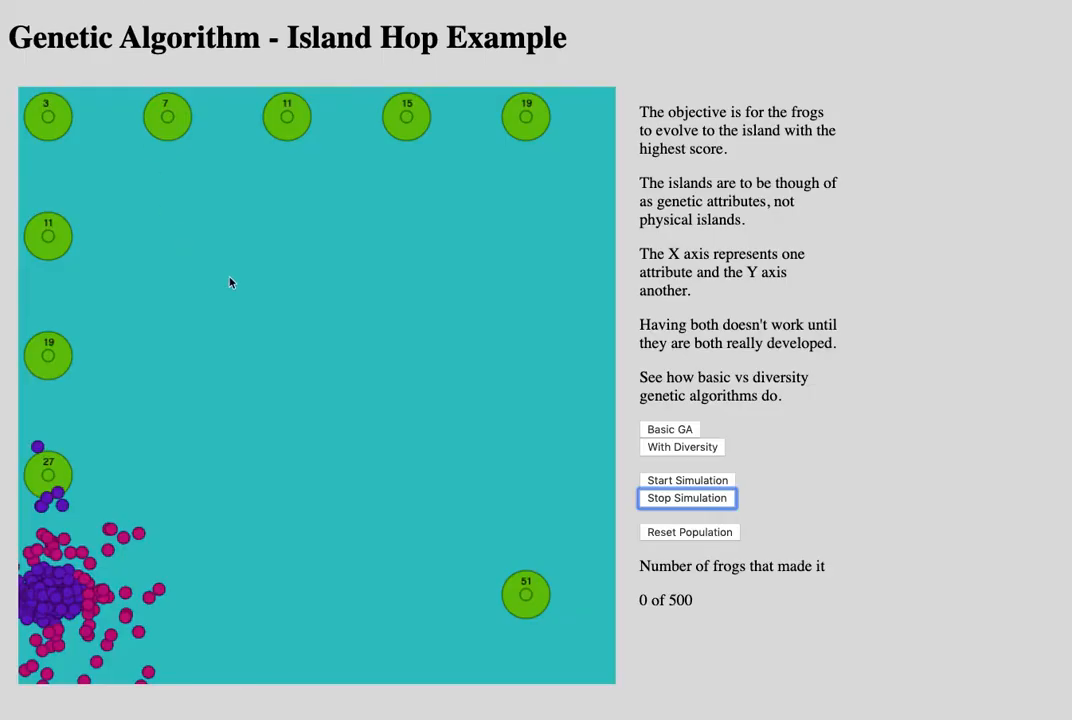
{"action": "mouse_move", "coordinate": [332, 362]}
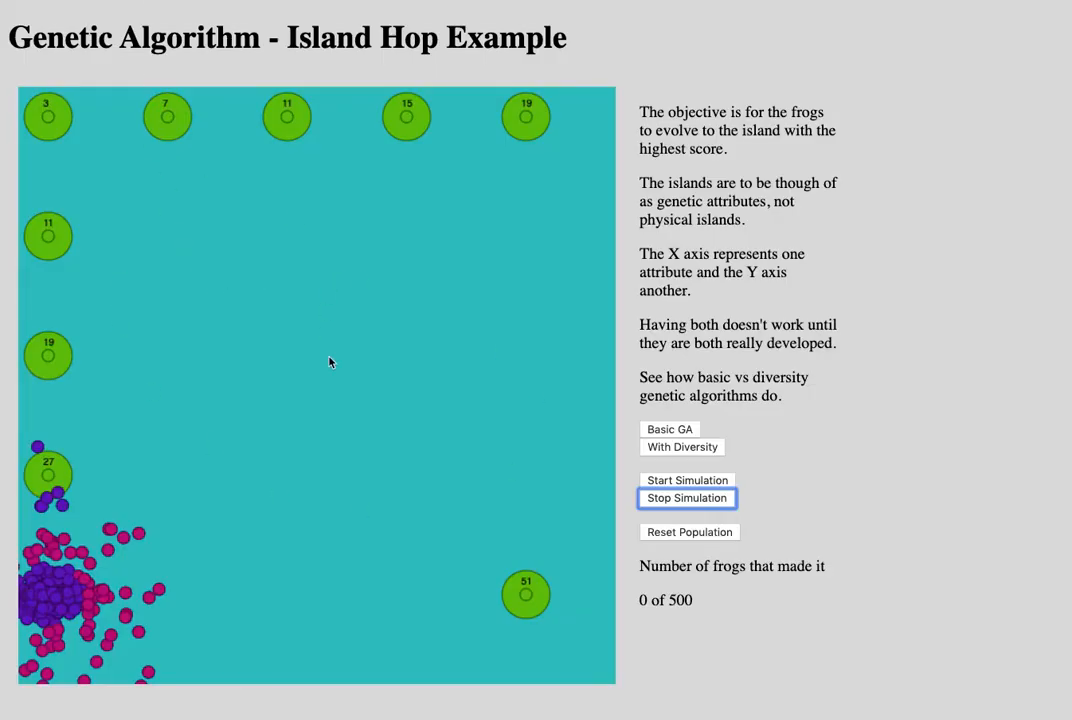
{"action": "mouse_move", "coordinate": [332, 364]}
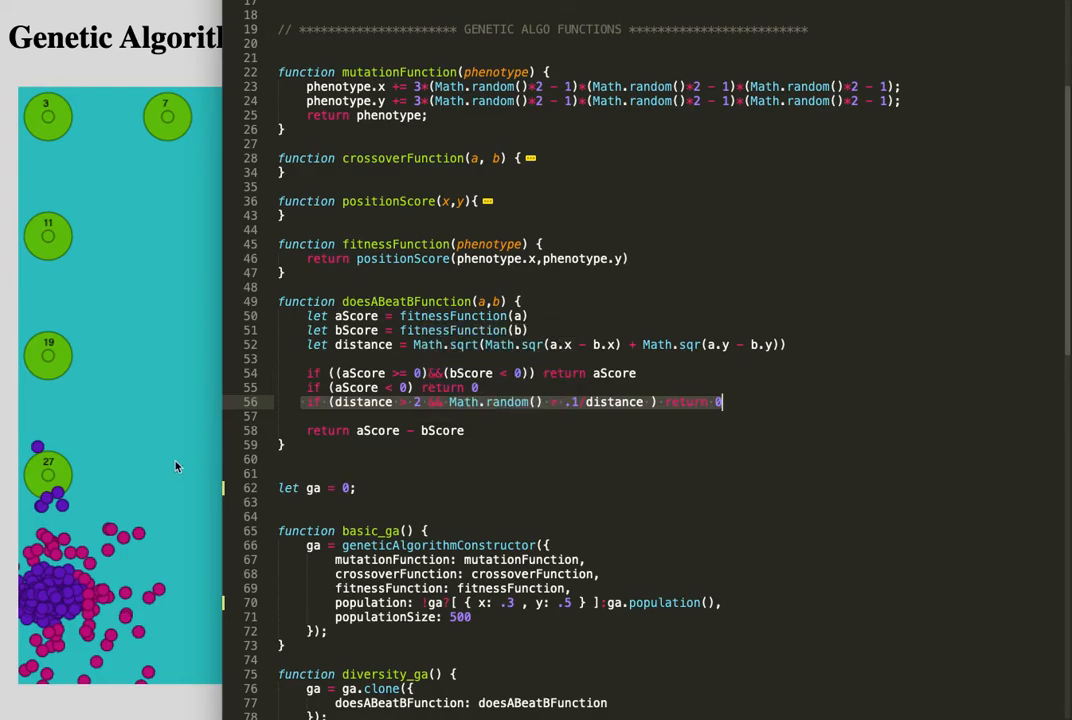
{"action": "mouse_move", "coordinate": [150, 440]}
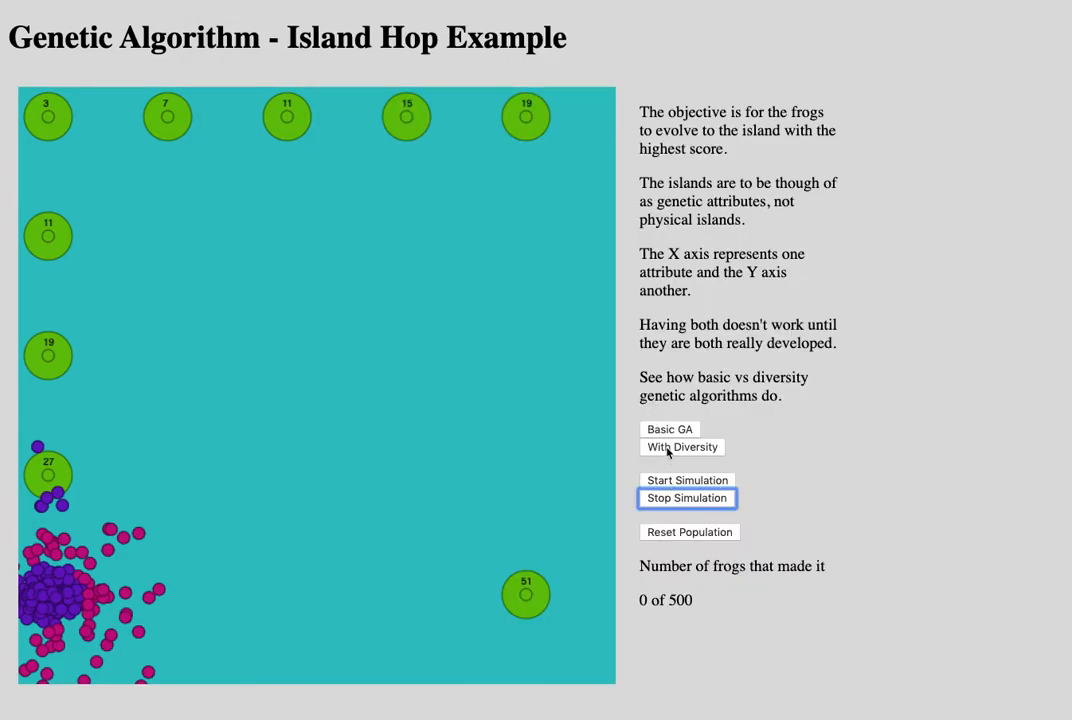
Run the diversity simulation until frogs crowd the outer islands, then stop it.
{"action": "left_click", "coordinate": [688, 480]}
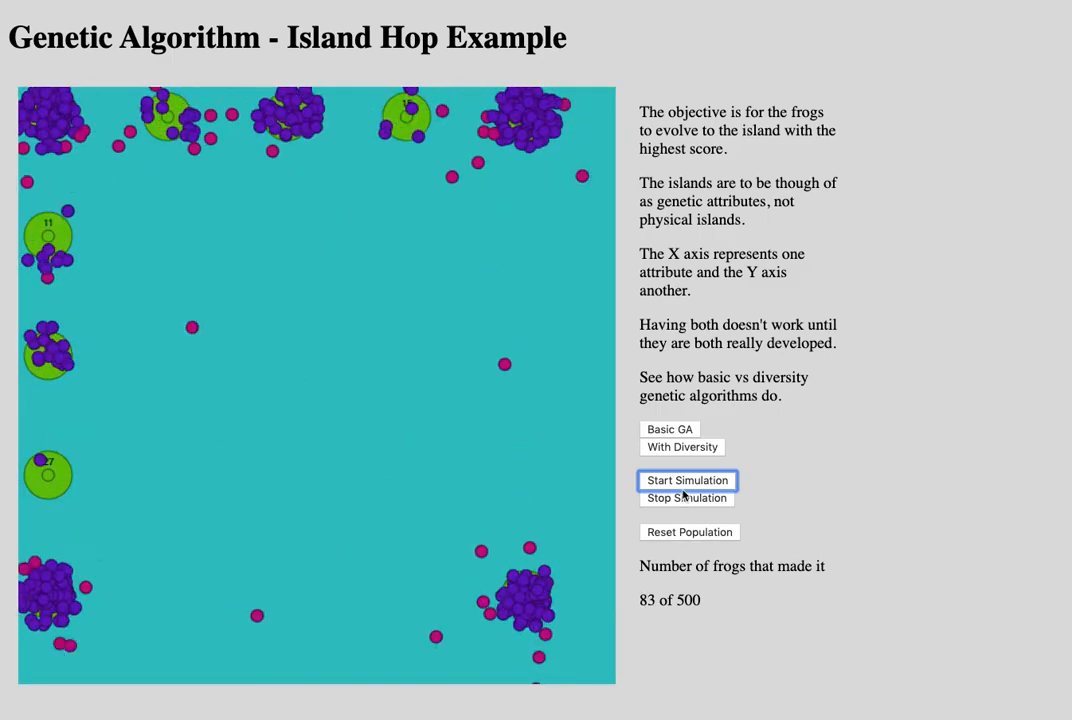
{"action": "left_click", "coordinate": [686, 496]}
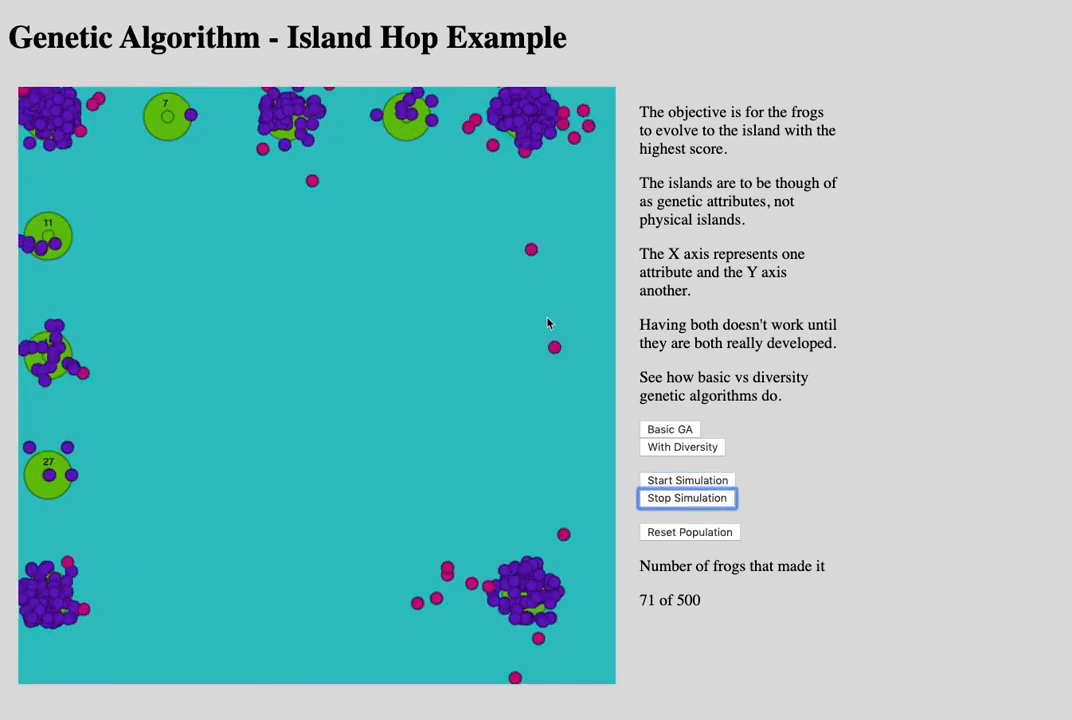
{"action": "mouse_move", "coordinate": [548, 324]}
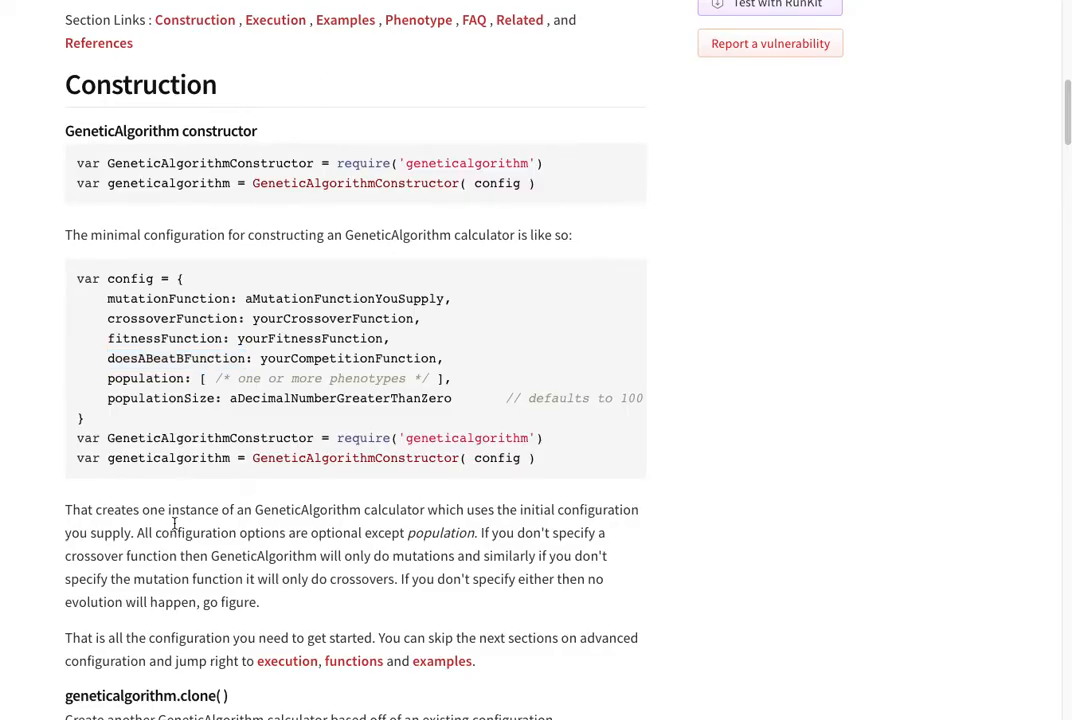
Scroll the README to the Example section with the Template and Traveling Salesmen commands.
{"action": "scroll", "scroll_direction": "down", "scroll_amount": 3}
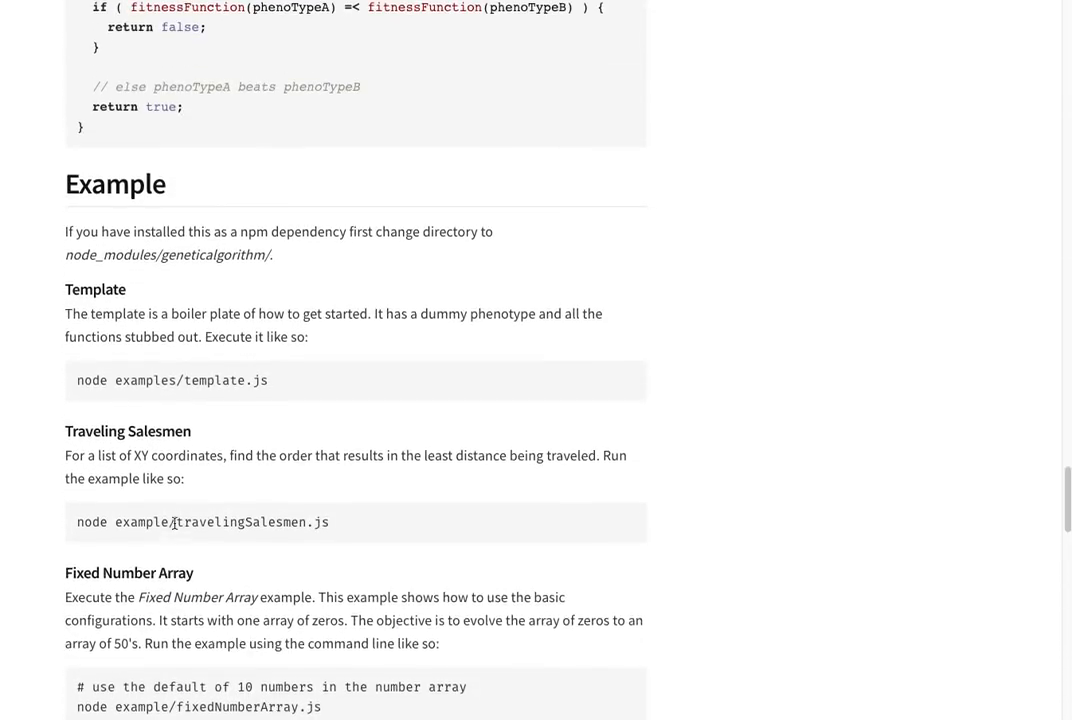
{"action": "scroll", "scroll_direction": "down", "scroll_amount": 3}
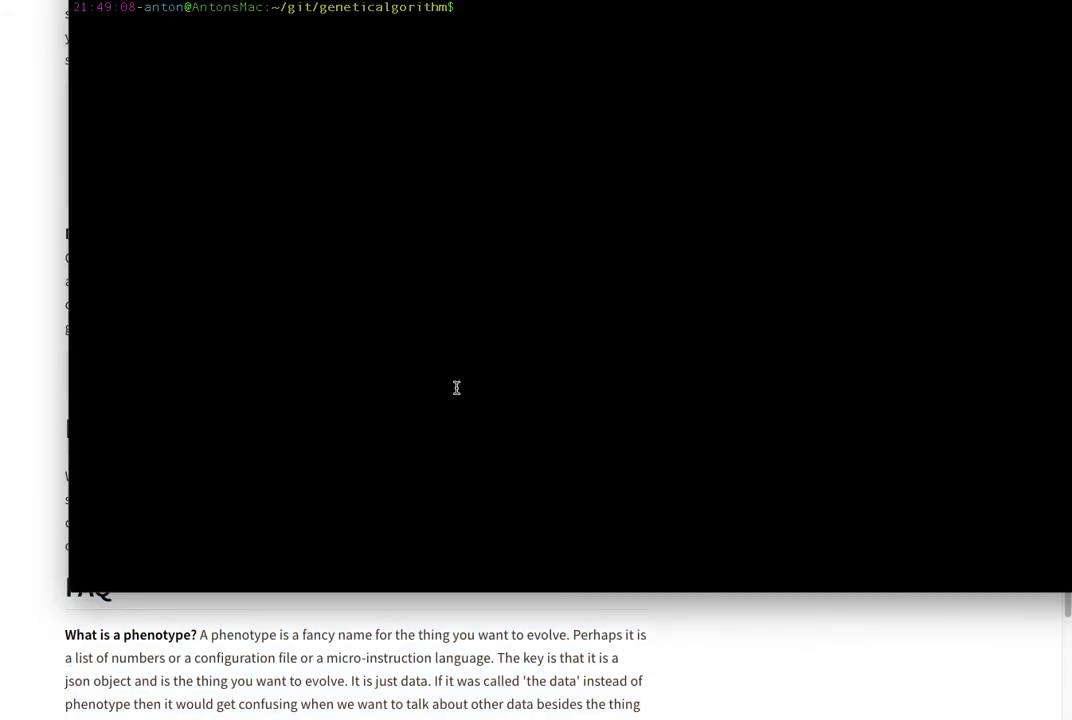
Run node examples/islandHop.js in the terminal until it reports hopping the difficult islands.
{"action": "type", "text": "node examples/islandHop.js"}
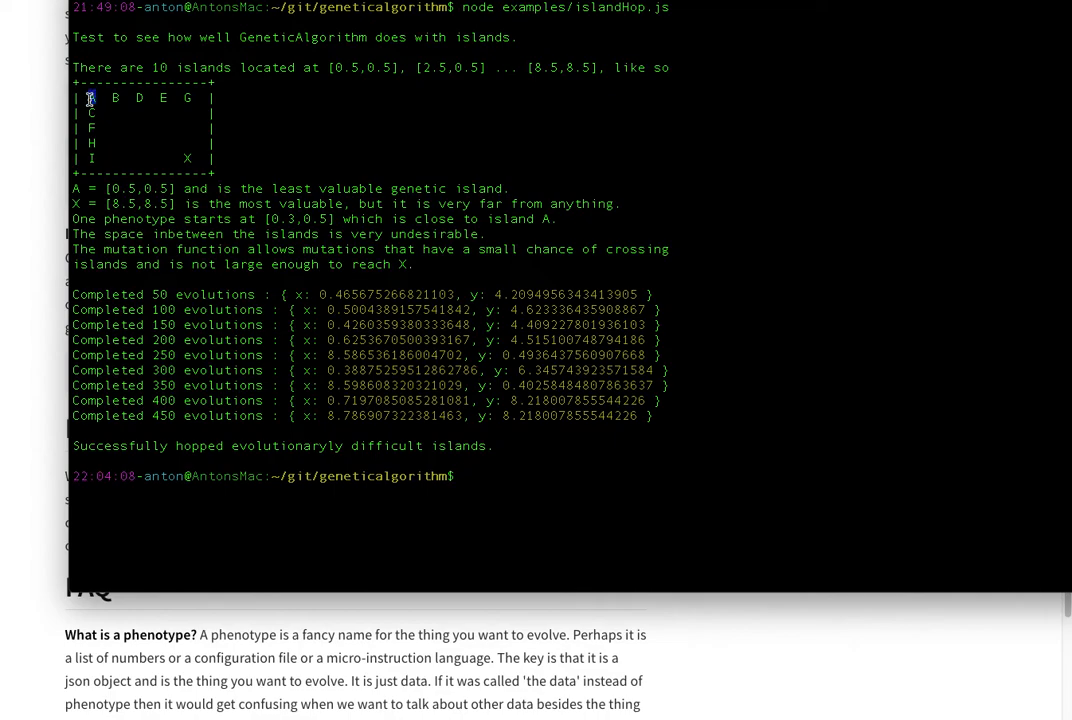
{"action": "mouse_move", "coordinate": [112, 96]}
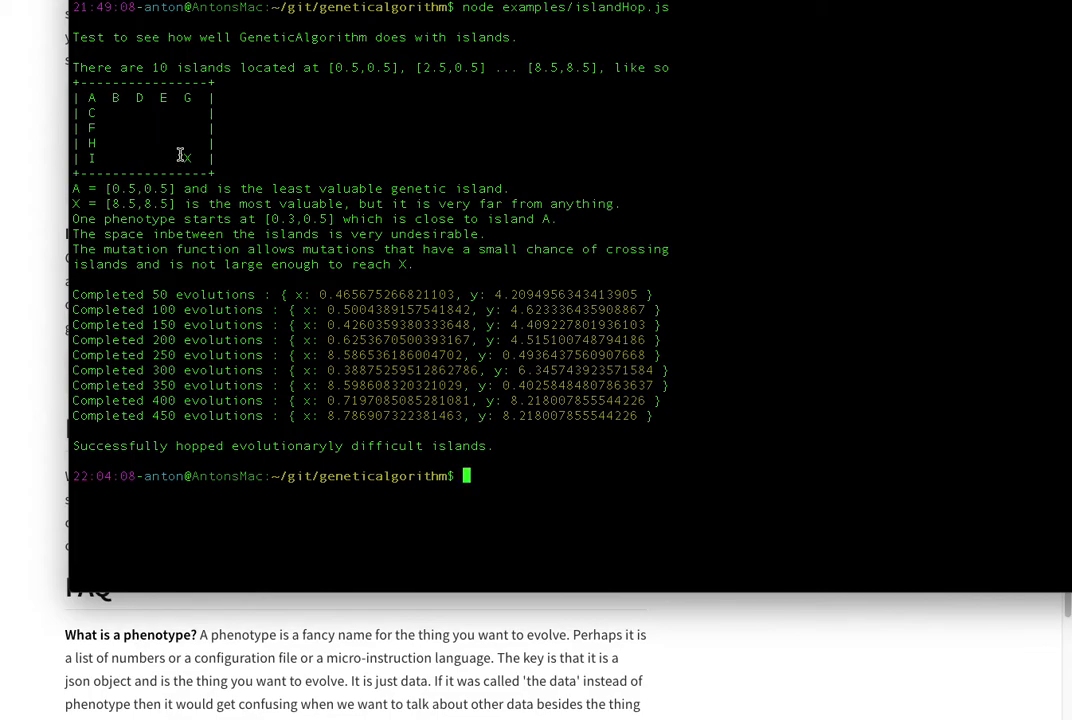
{"action": "double_click", "coordinate": [188, 156]}
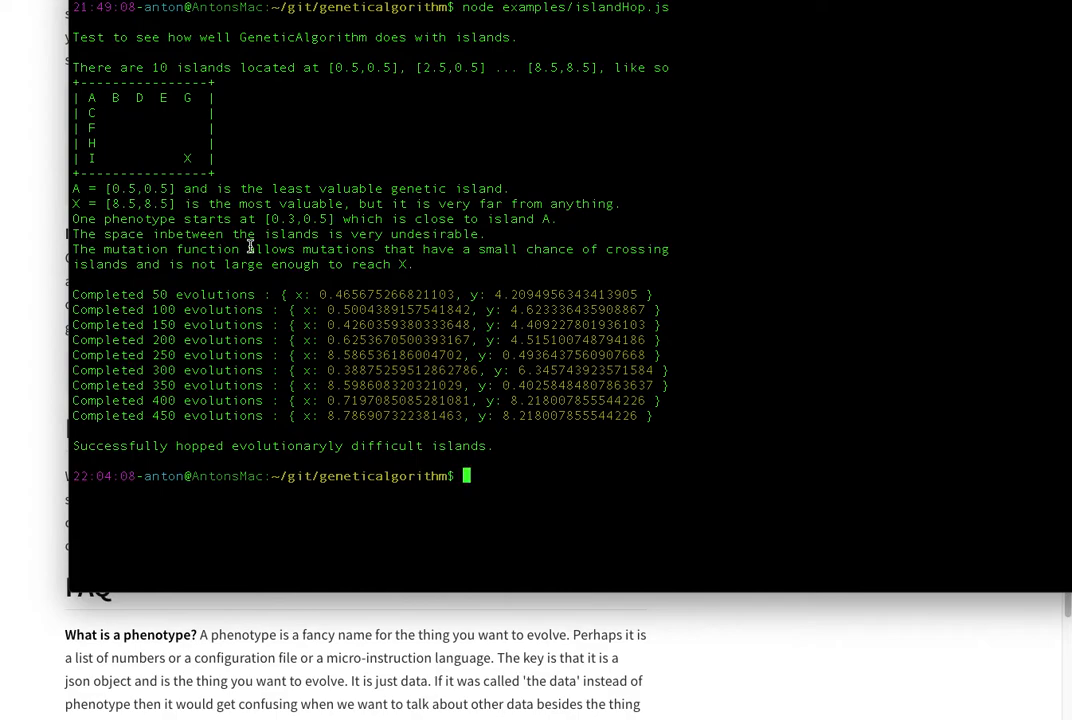
{"action": "mouse_move", "coordinate": [256, 162]}
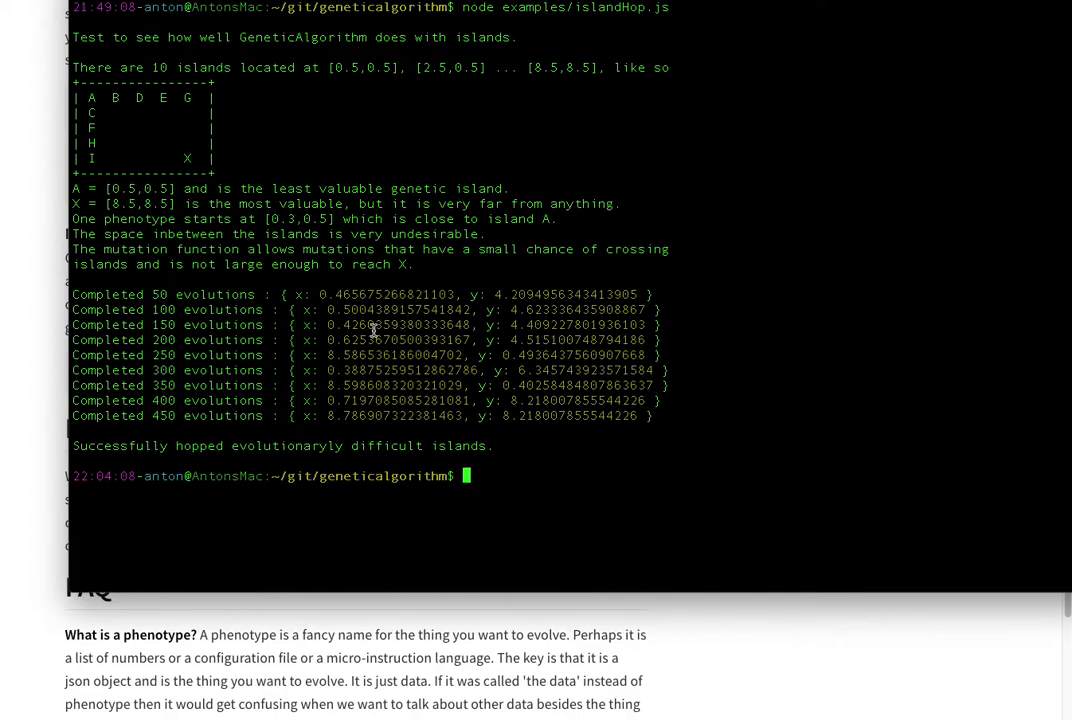
Highlight the first evolution result lines through the 200 evolutions line.
{"action": "left_click_drag", "start_coordinate": [320, 294], "coordinate": [536, 324]}
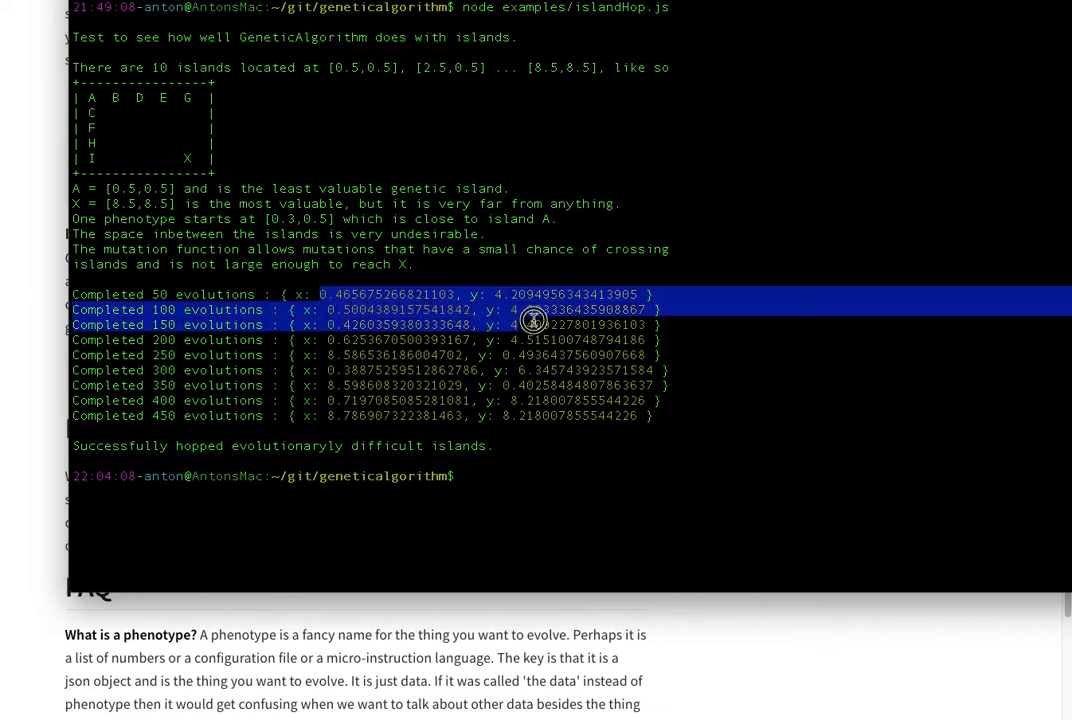
{"action": "left_click_drag", "start_coordinate": [532, 324], "coordinate": [694, 342]}
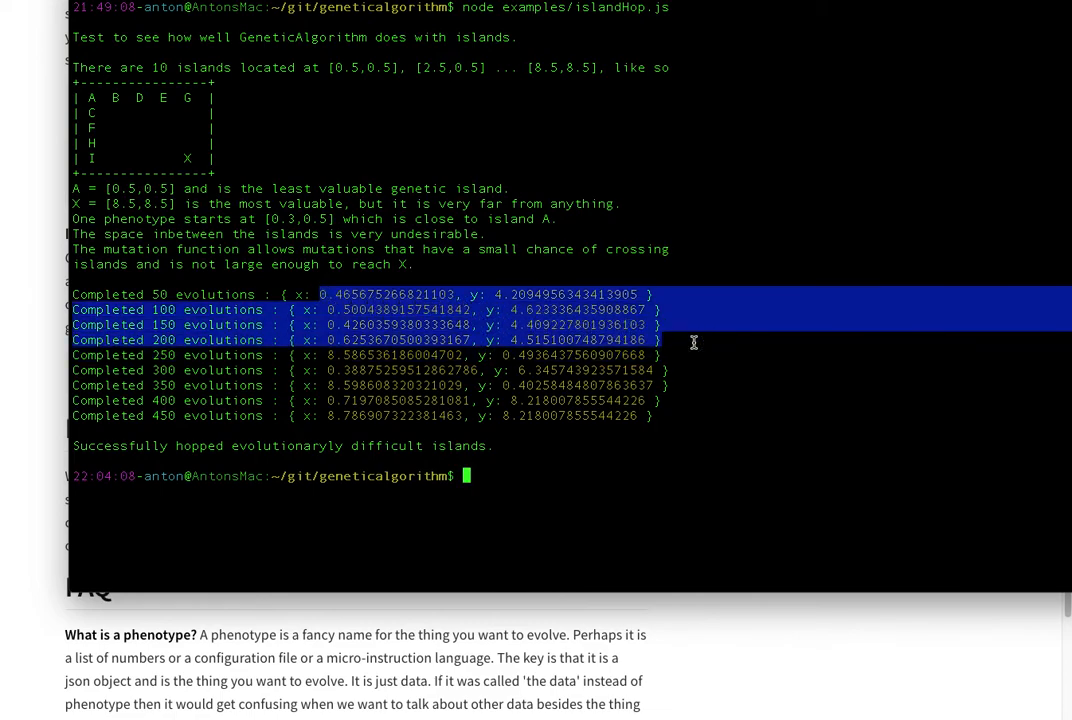
{"action": "mouse_move", "coordinate": [504, 292]}
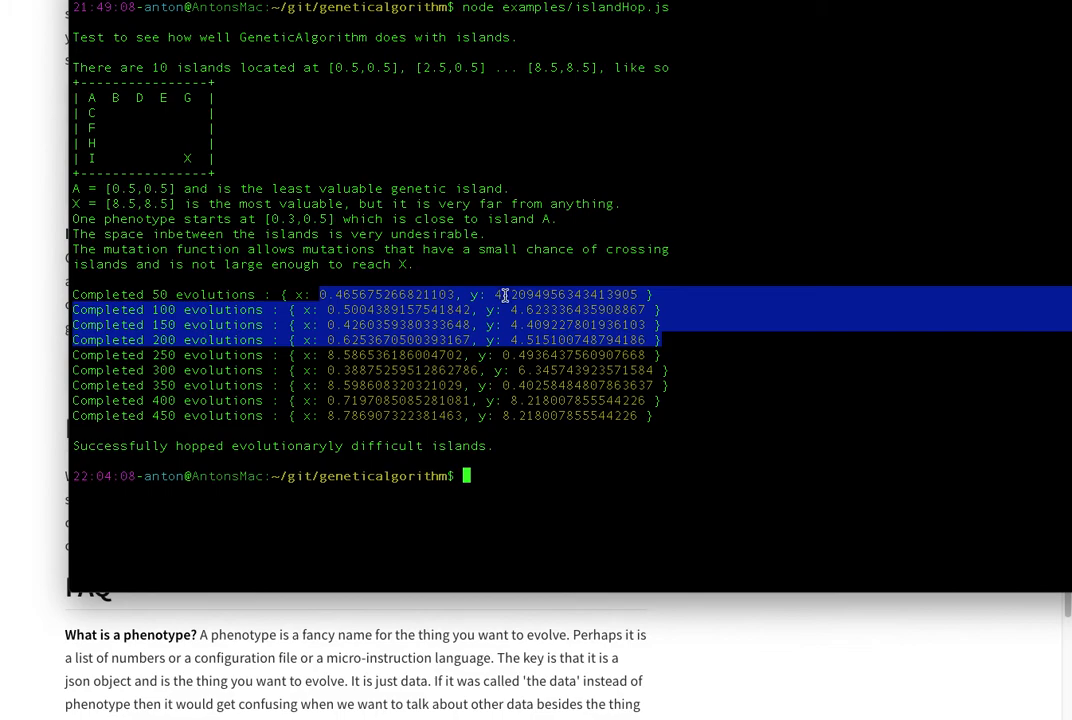
{"action": "mouse_move", "coordinate": [432, 364]}
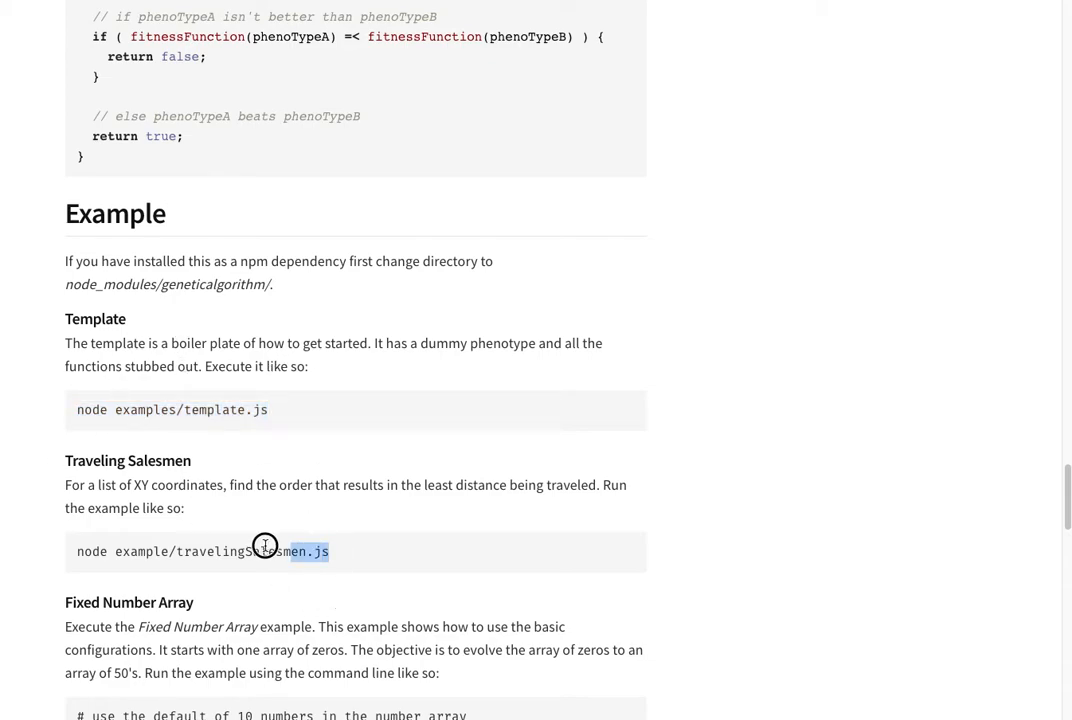
Select the node example/travelingSalesmen.js run command.
{"action": "triple_click", "coordinate": [200, 552]}
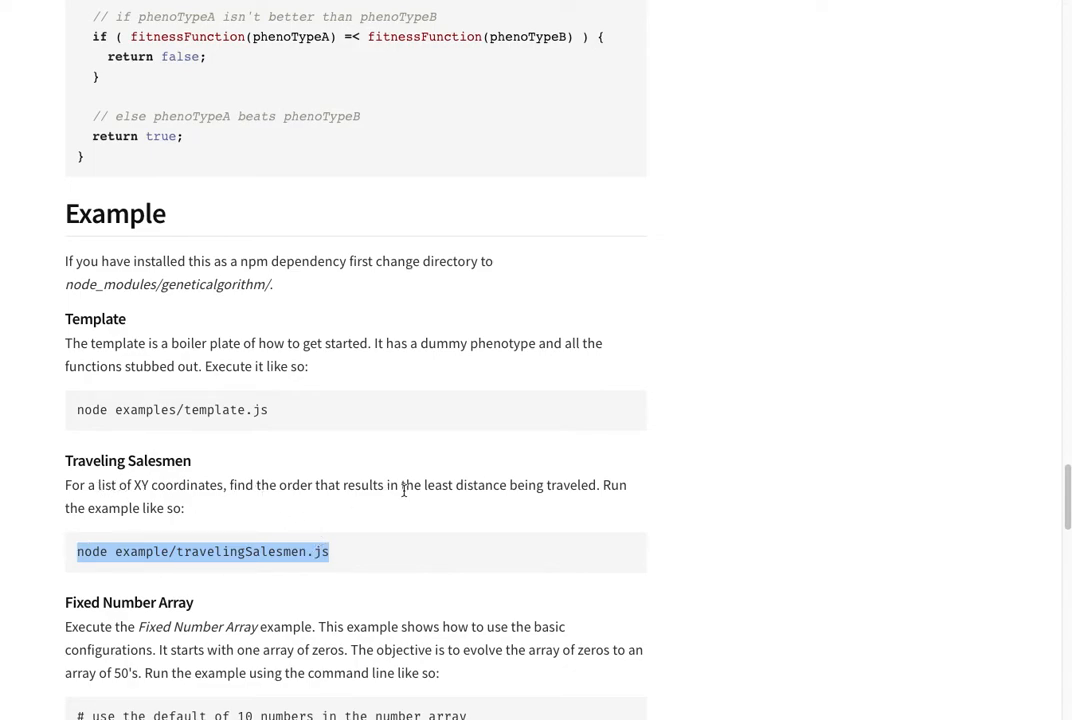
{"action": "mouse_move", "coordinate": [318, 508]}
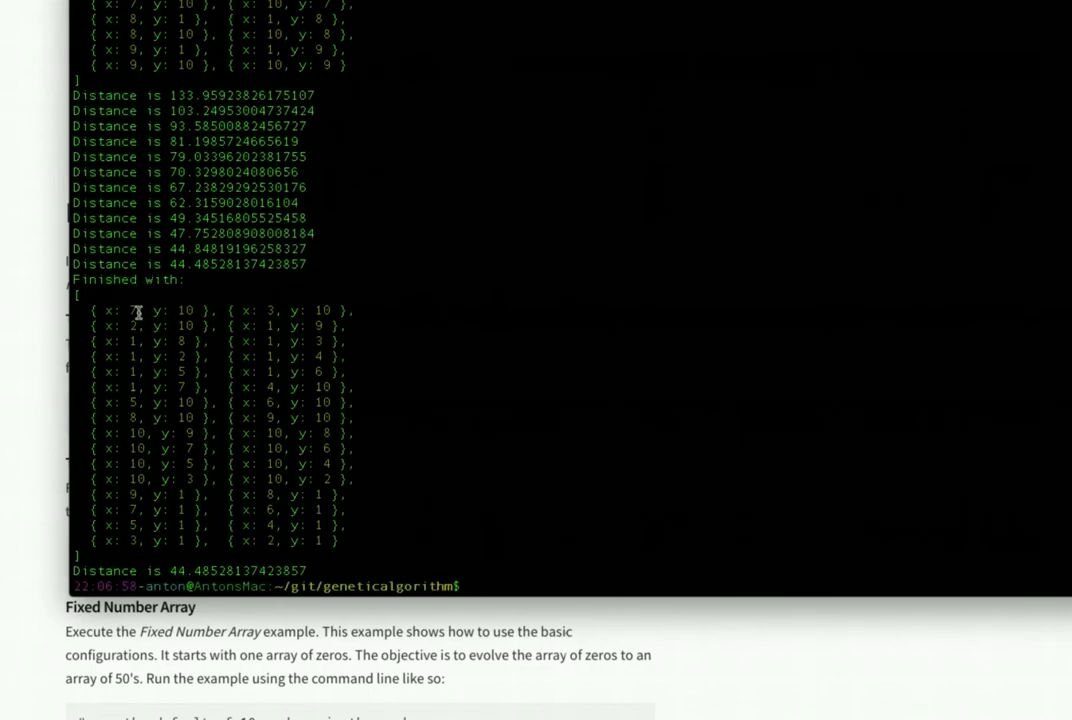
{"action": "mouse_move", "coordinate": [128, 330]}
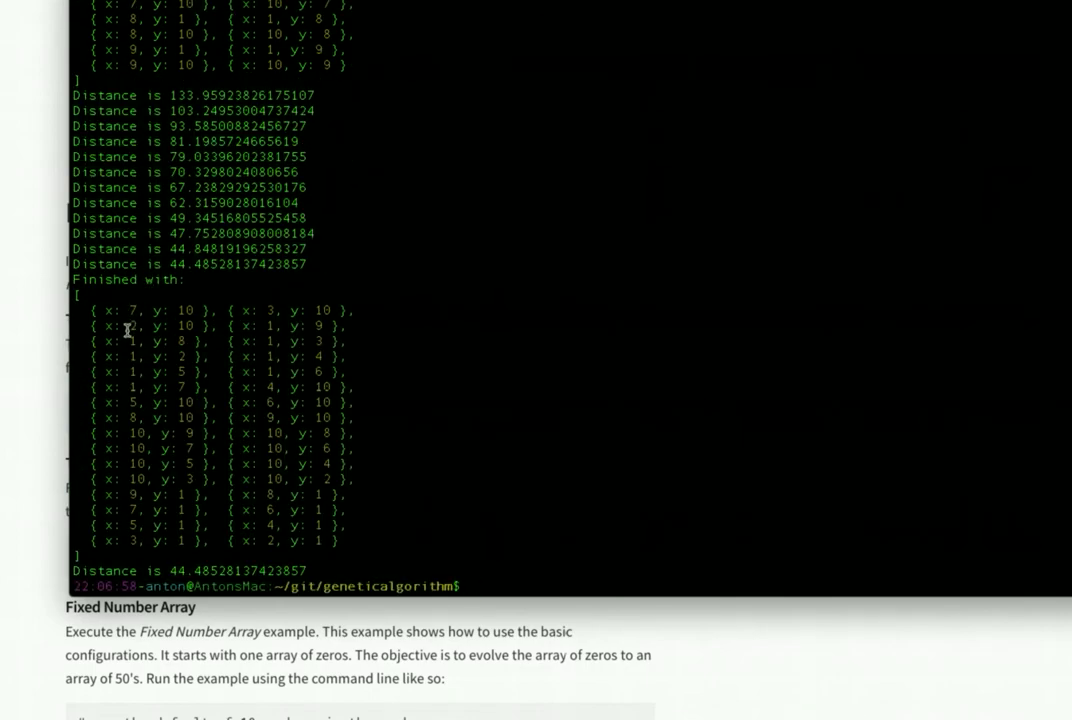
Select the Traveling Salesmen output ending at distance 44.485 and scroll the npm page.
{"action": "left_click_drag", "start_coordinate": [120, 340], "coordinate": [378, 402]}
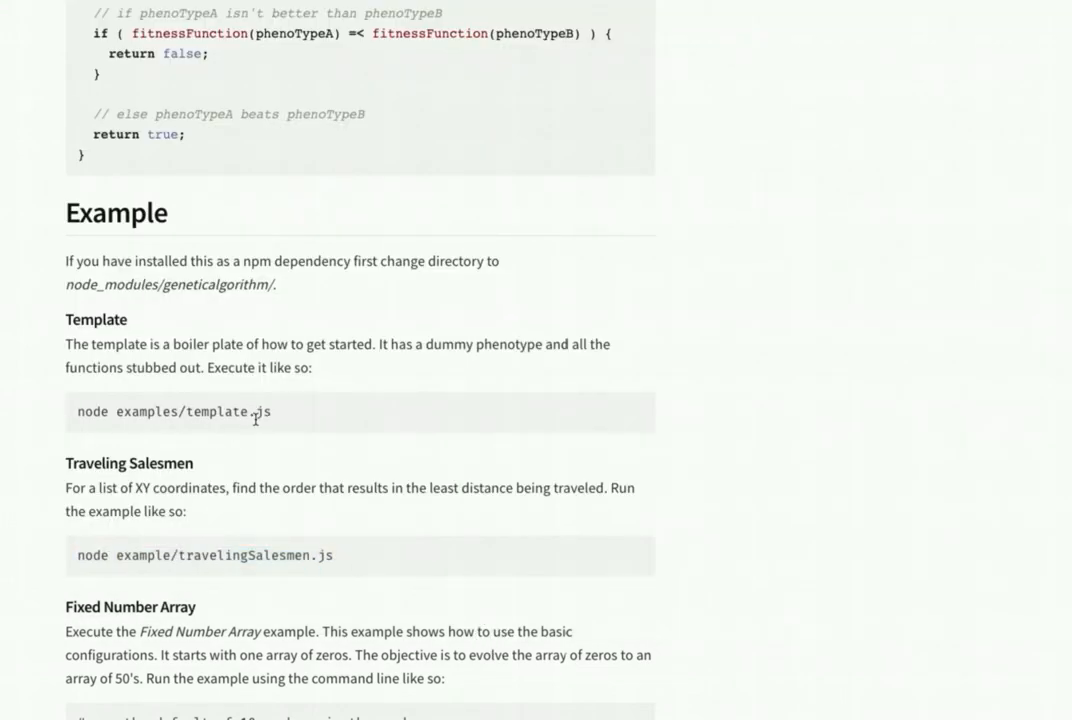
{"action": "scroll", "scroll_direction": "down", "scroll_amount": 3}
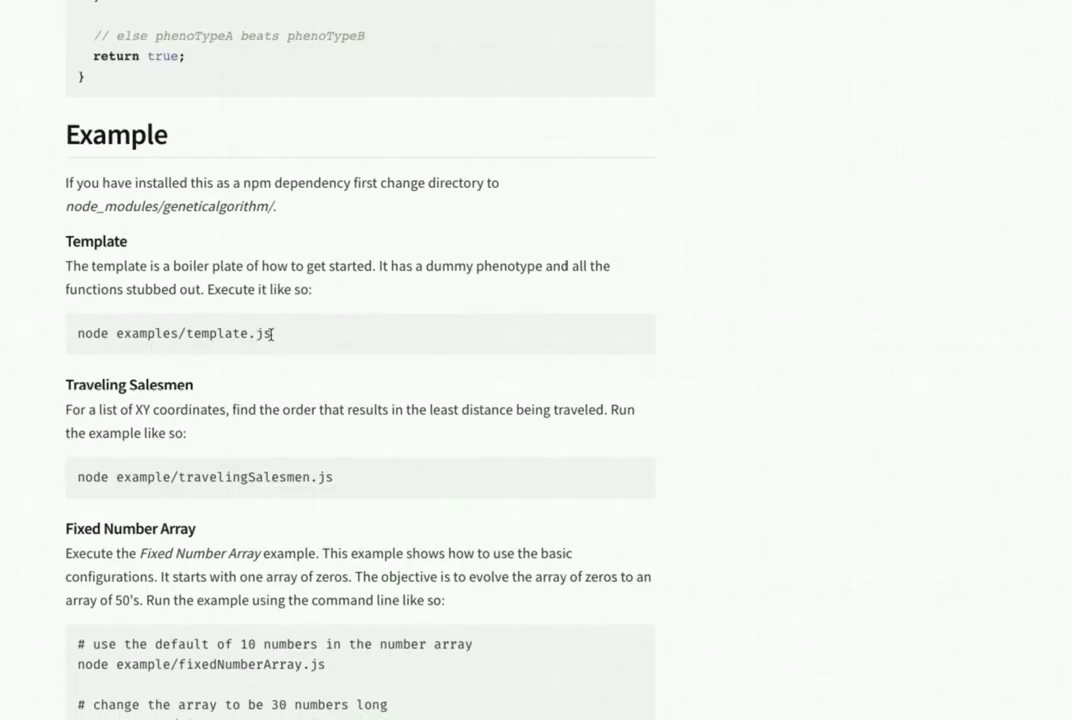